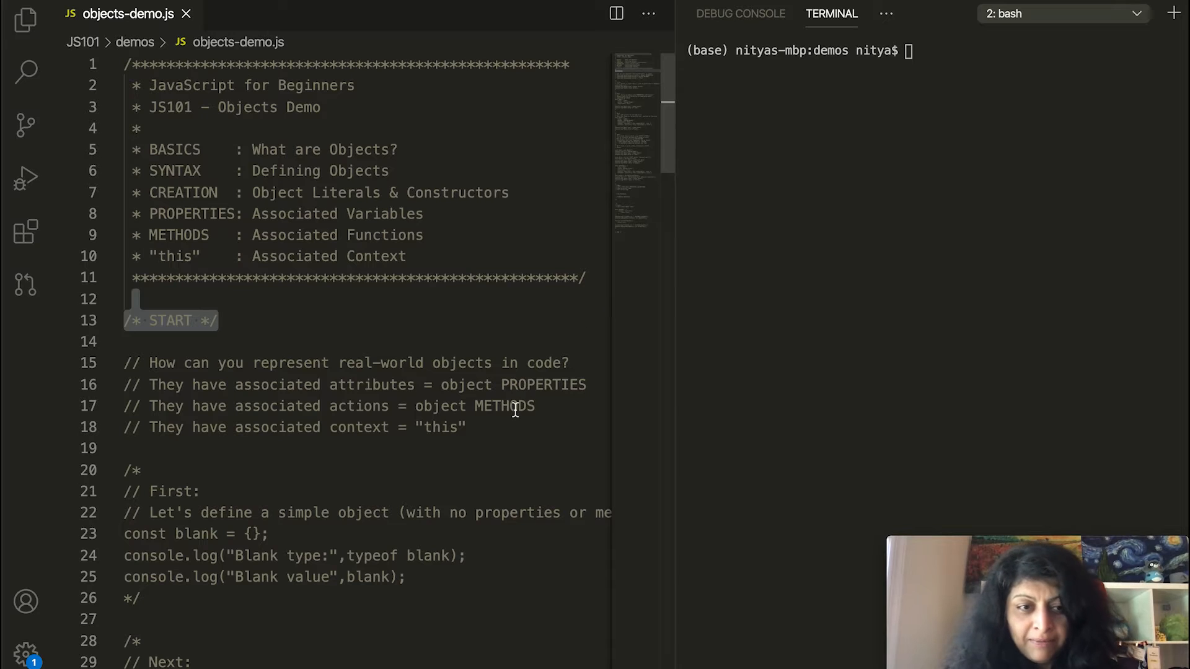
Scroll to the blank object example and remove its /* and */ comment markers.
scroll(down, 3)
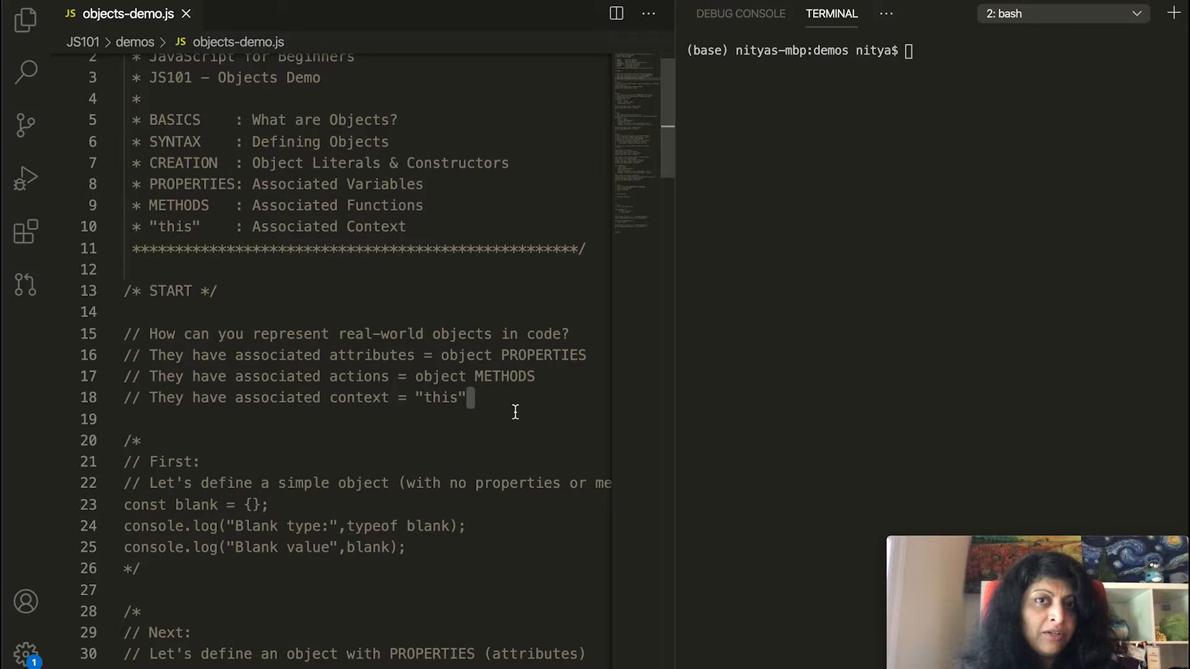
scroll(down, 3)
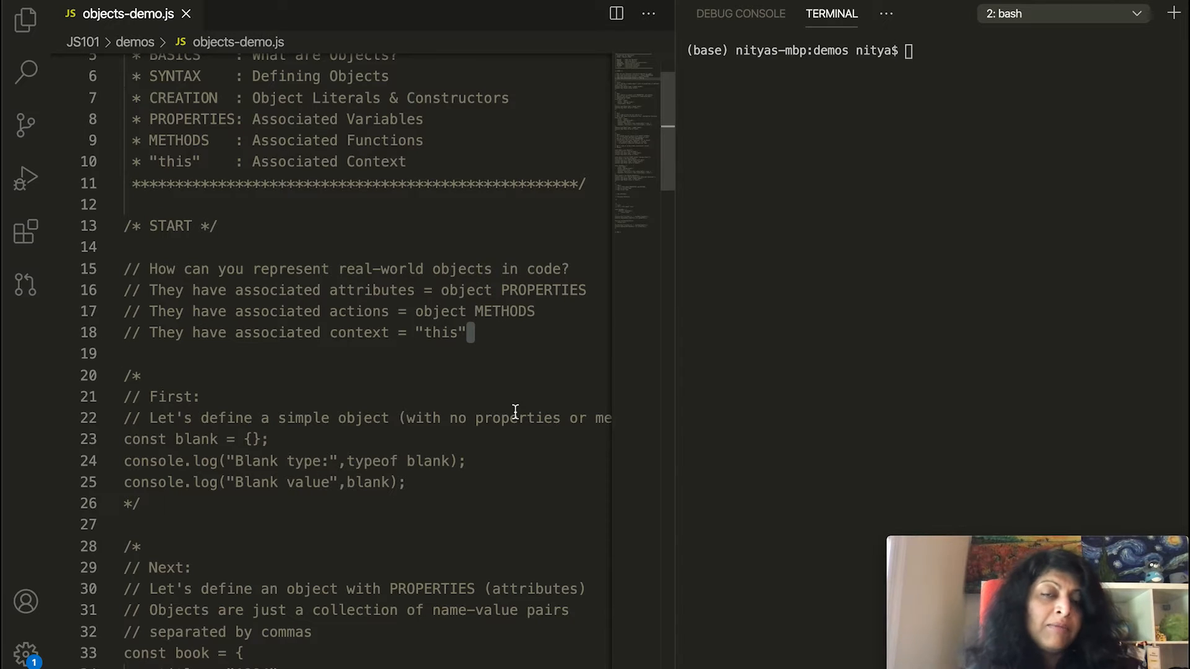
mouse_move(280, 626)
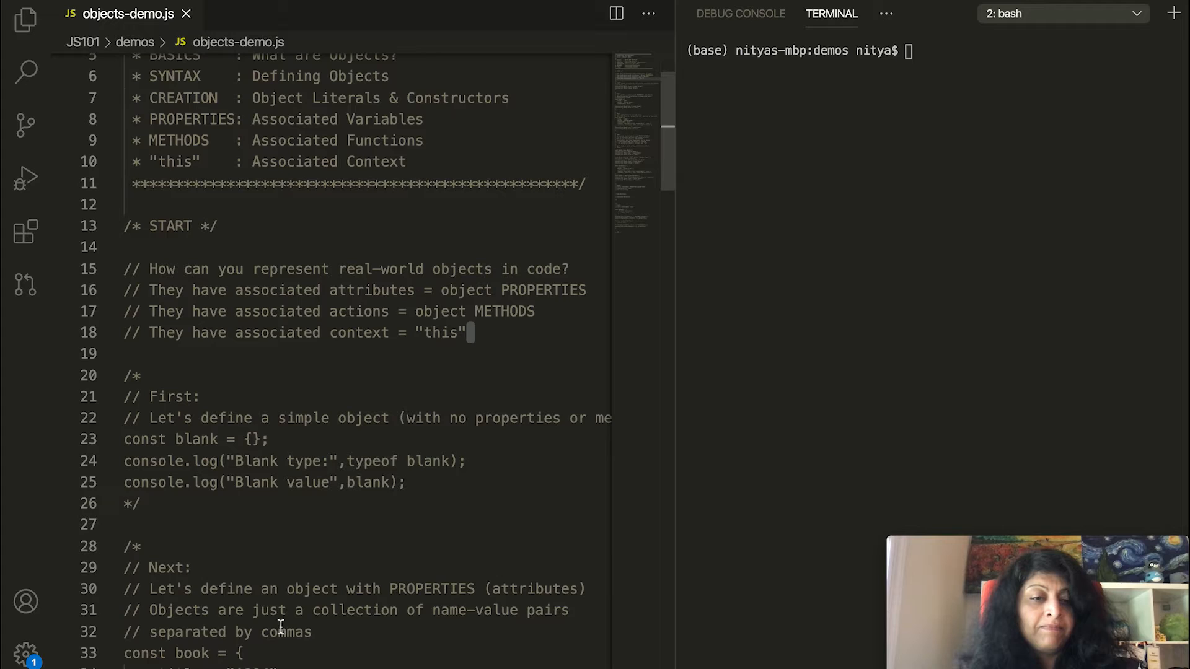
scroll(down, 3)
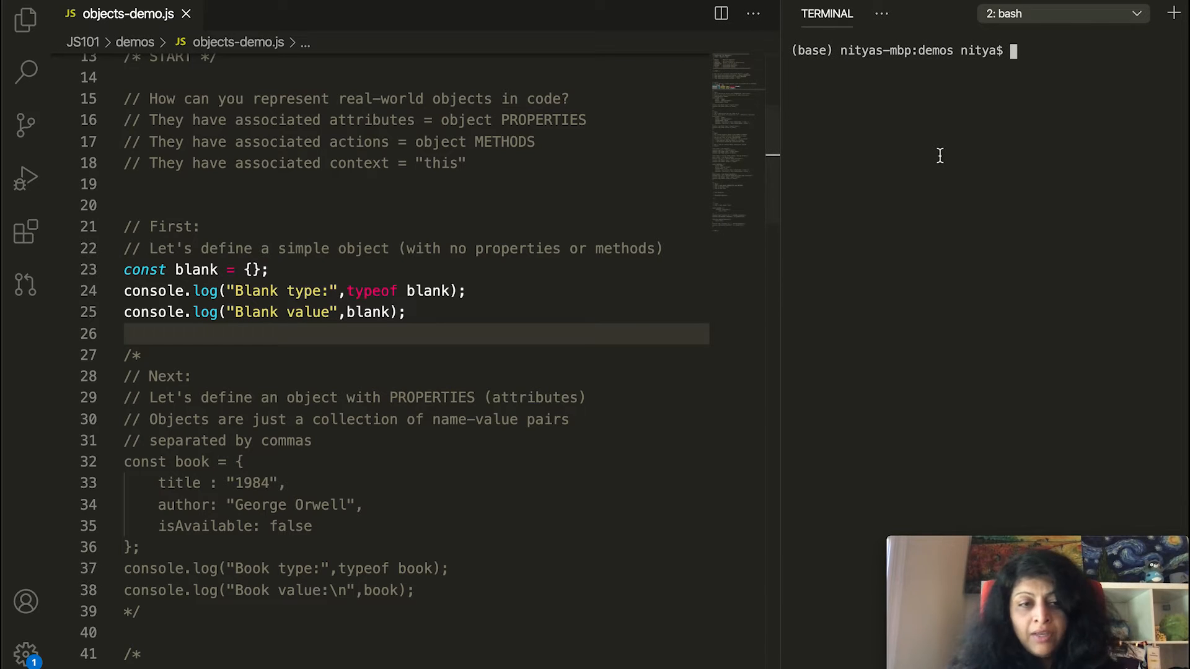
Clear the terminal, then run node objects-demo.js to print object and {}.
text(clear)
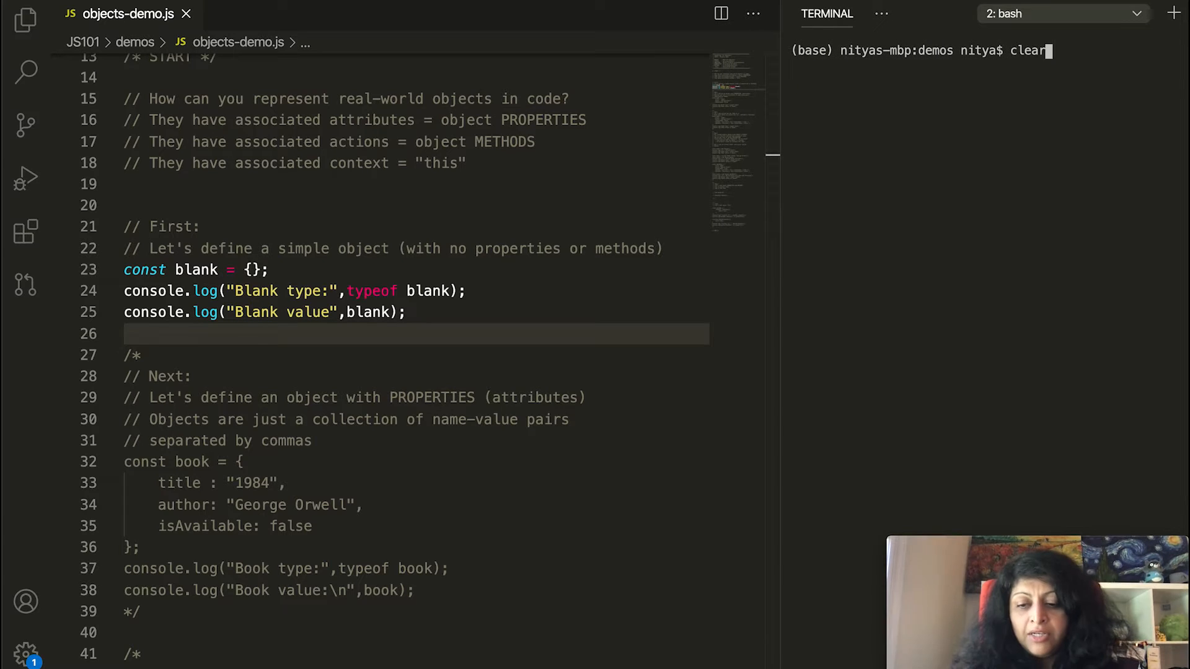
text(node objects-demo.js)
key(Enter)
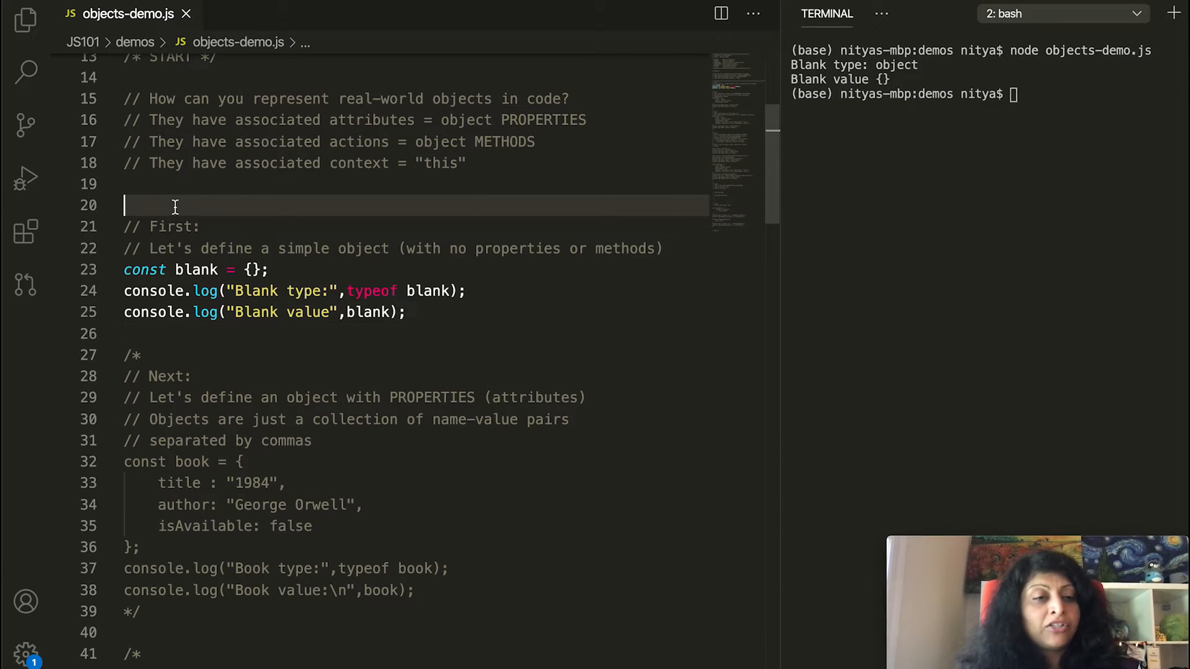
Wrap the blank object code in /* */, clear the terminal, and uncomment the book block.
text(/*)
click(416, 334)
text(*/)
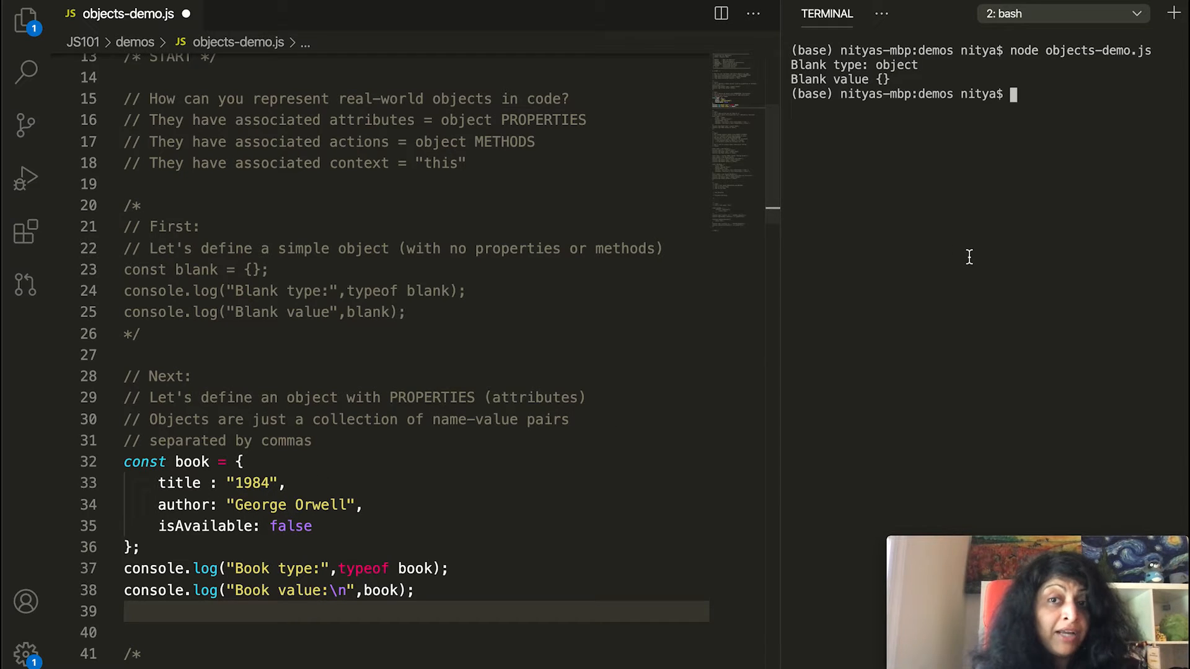
text(clear)
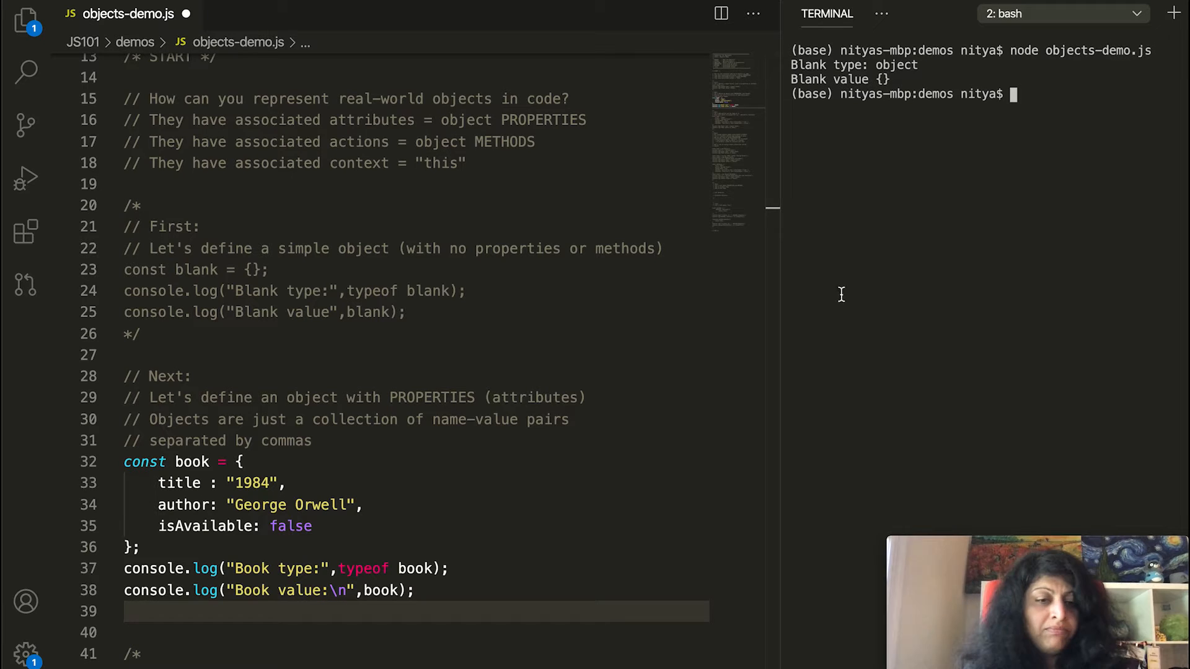
scroll(down, 3)
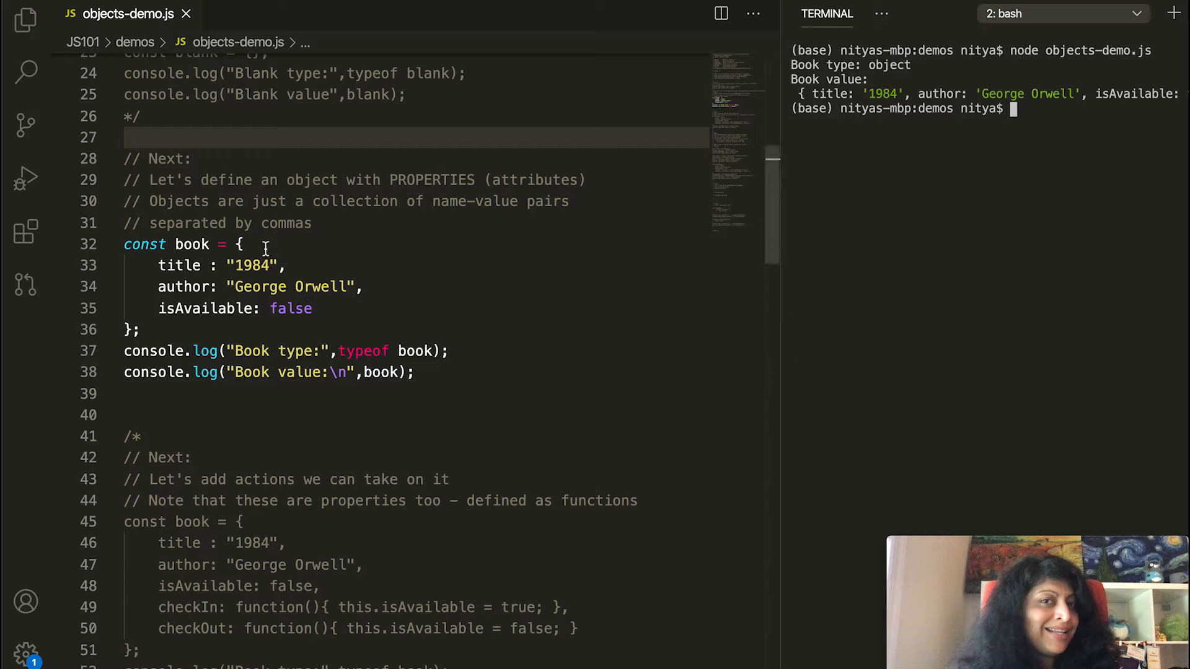
Comment out the first book block, uncomment the checkIn/checkOut block, and clear the terminal.
text(/*)
click(417, 394)
text(*/)
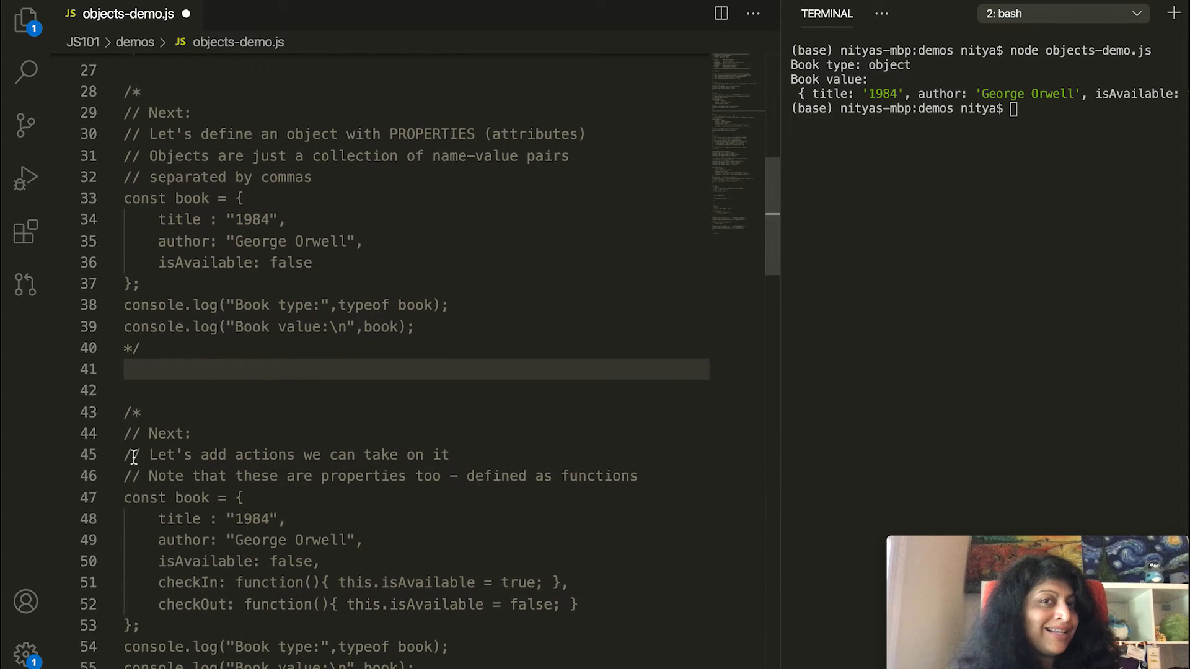
scroll(down, 3)
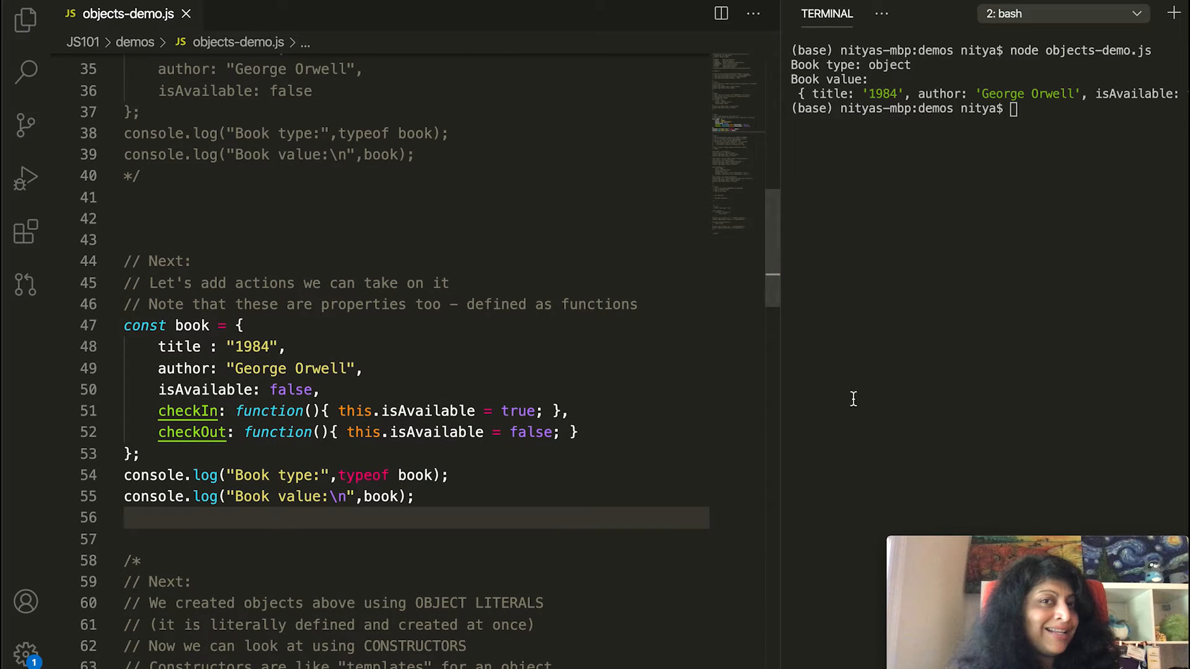
text(clear)
text(*/)
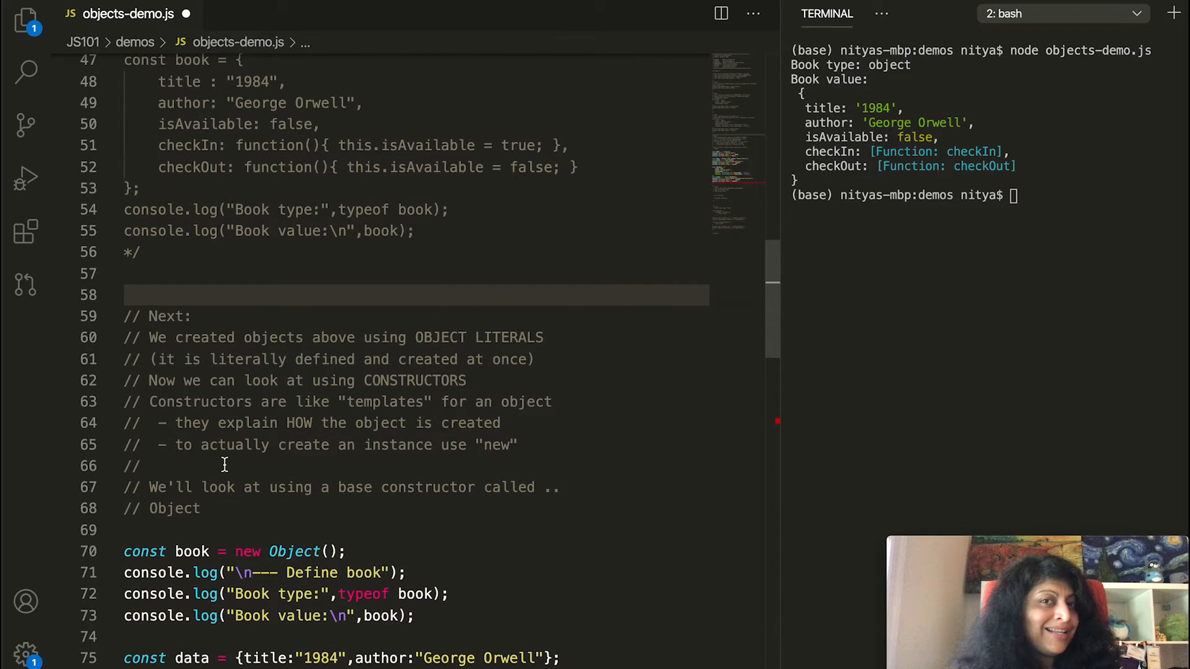
Save, then insert /* before the const data line to disable later examples.
scroll(down, 3)
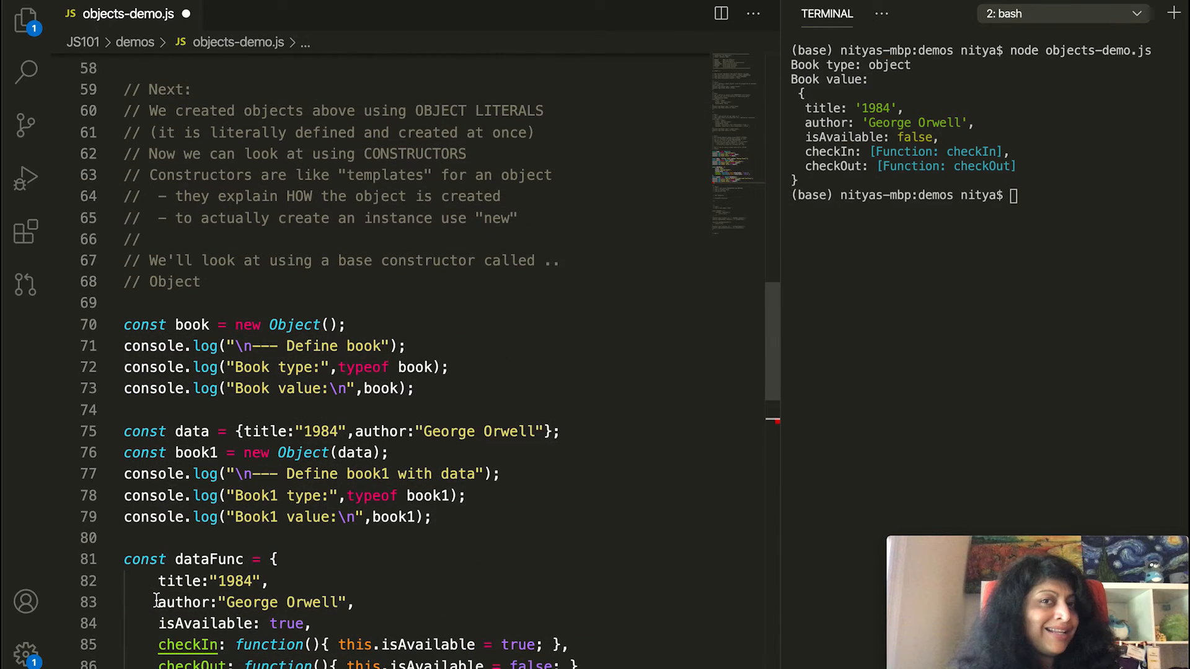
key(cmd+s)
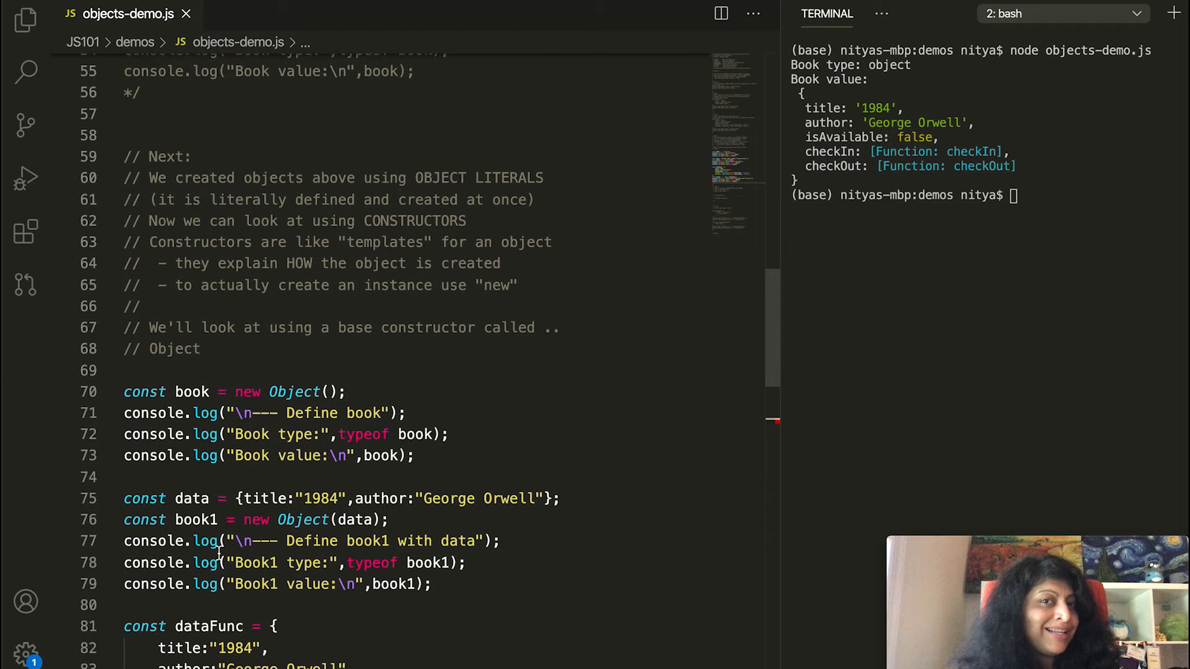
scroll(down, 3)
text(/*)
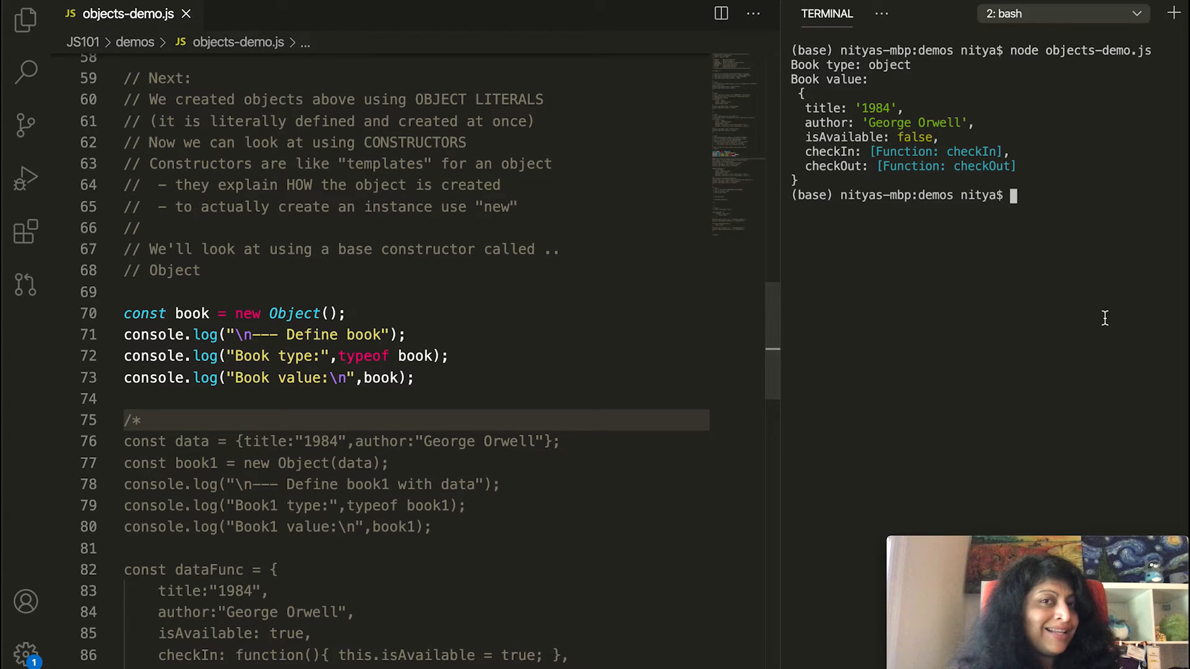
Run node objects-demo.js, clear the terminal, and add a line above const book = new Object().
text(node objects-demo.js)
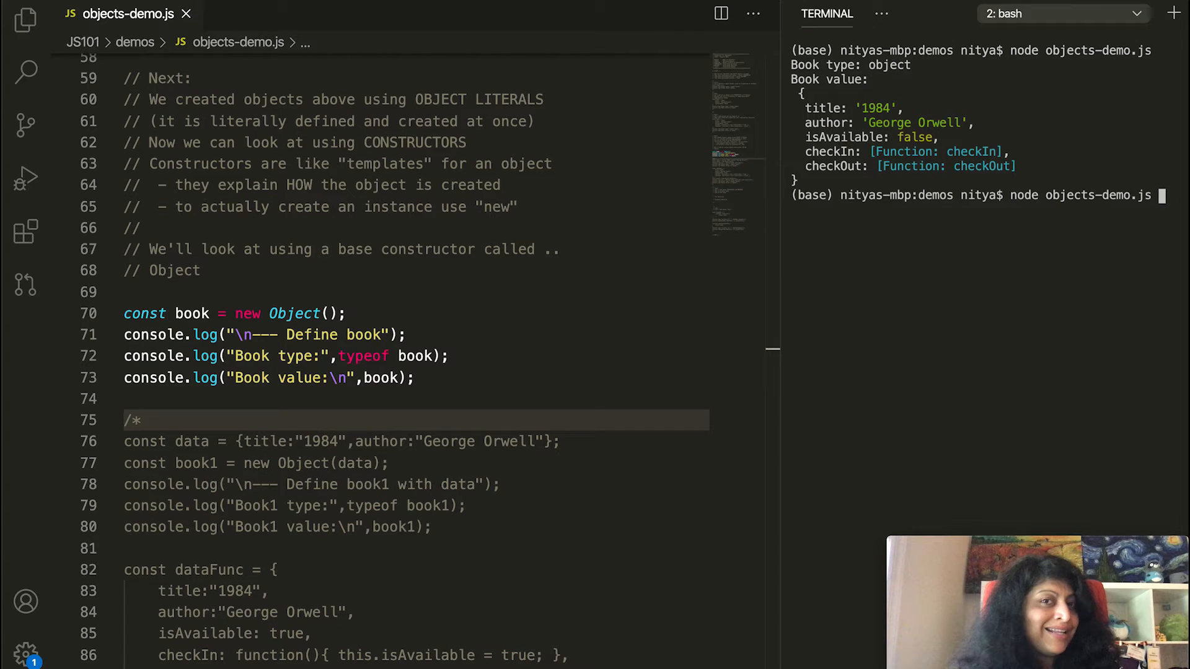
text(clear)
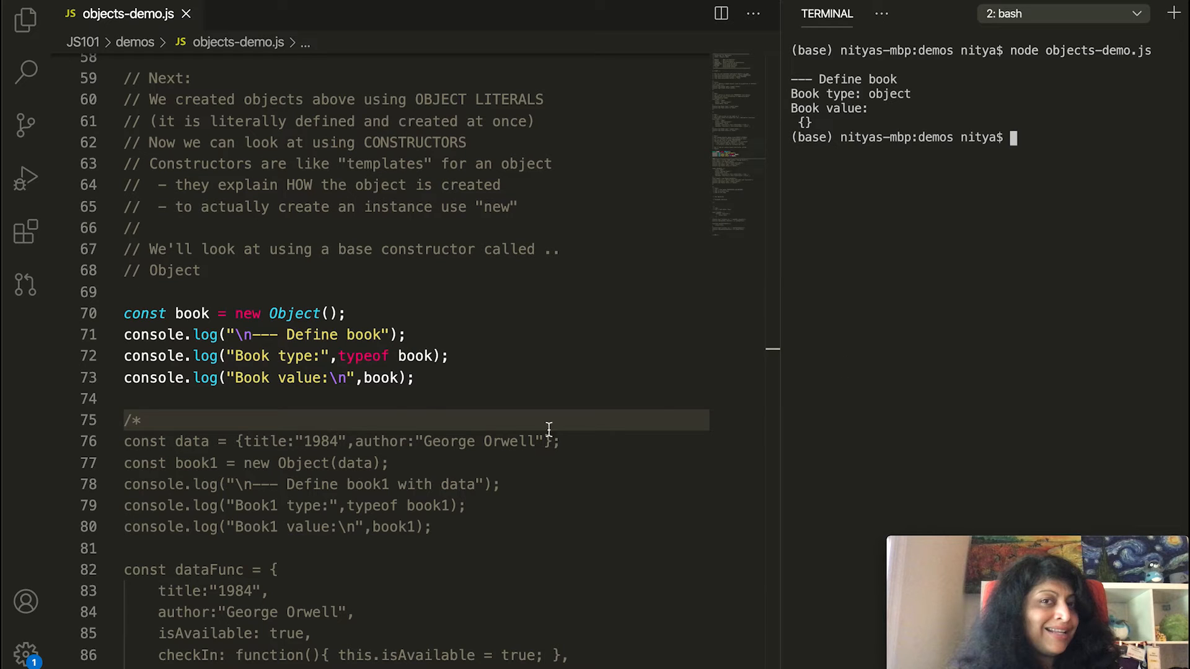
click(164, 292)
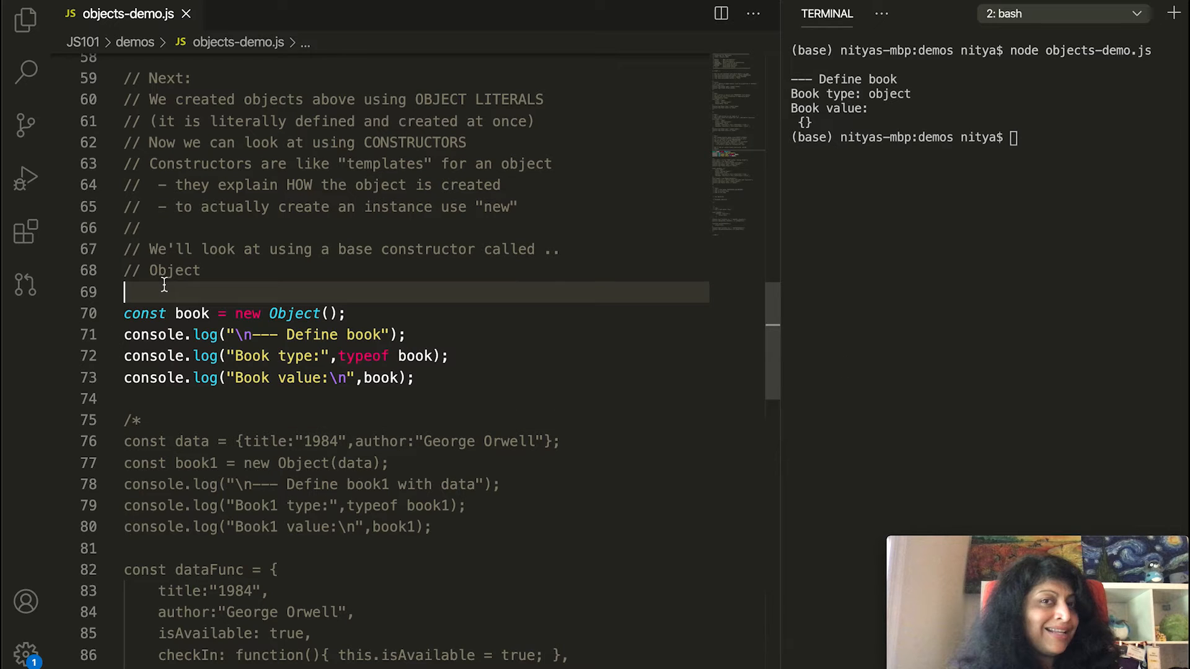
key(enter)
text(/)
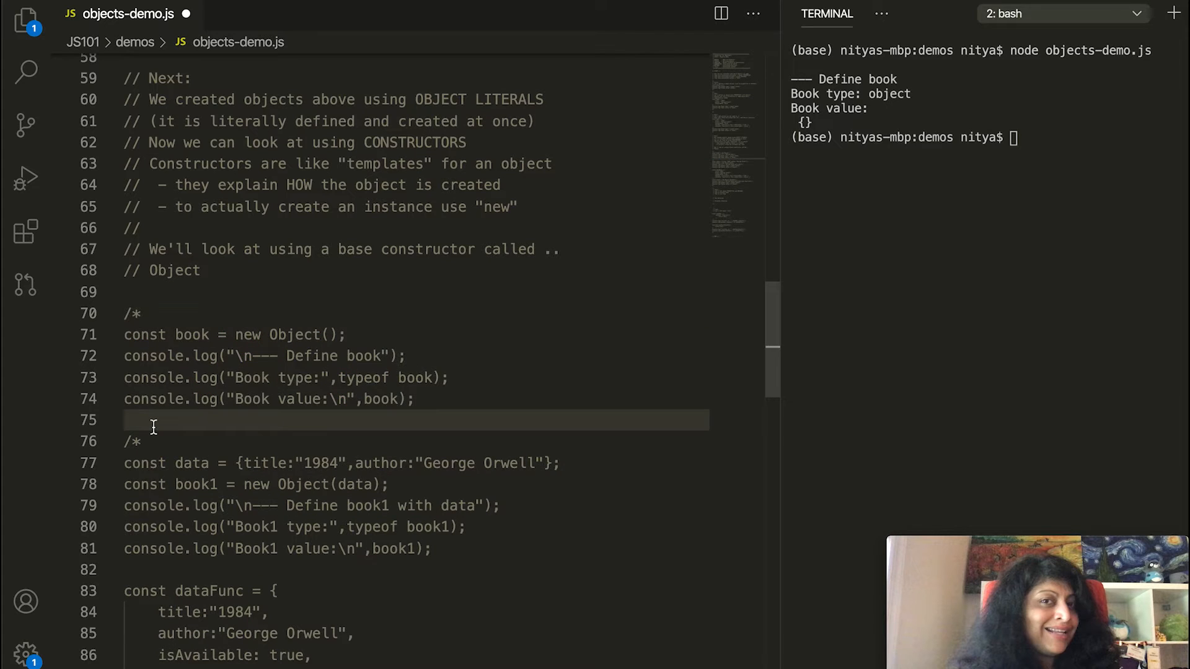
Close the book block with */ and add /* markers to reshape the active examples.
text(*/)
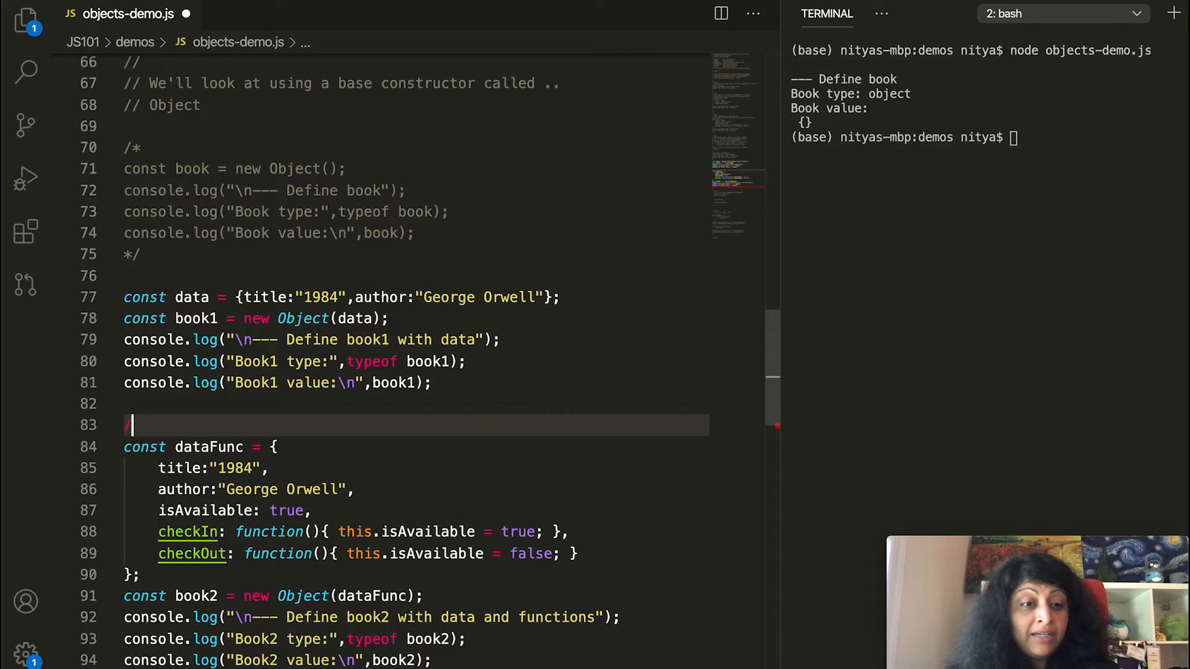
text(/*)
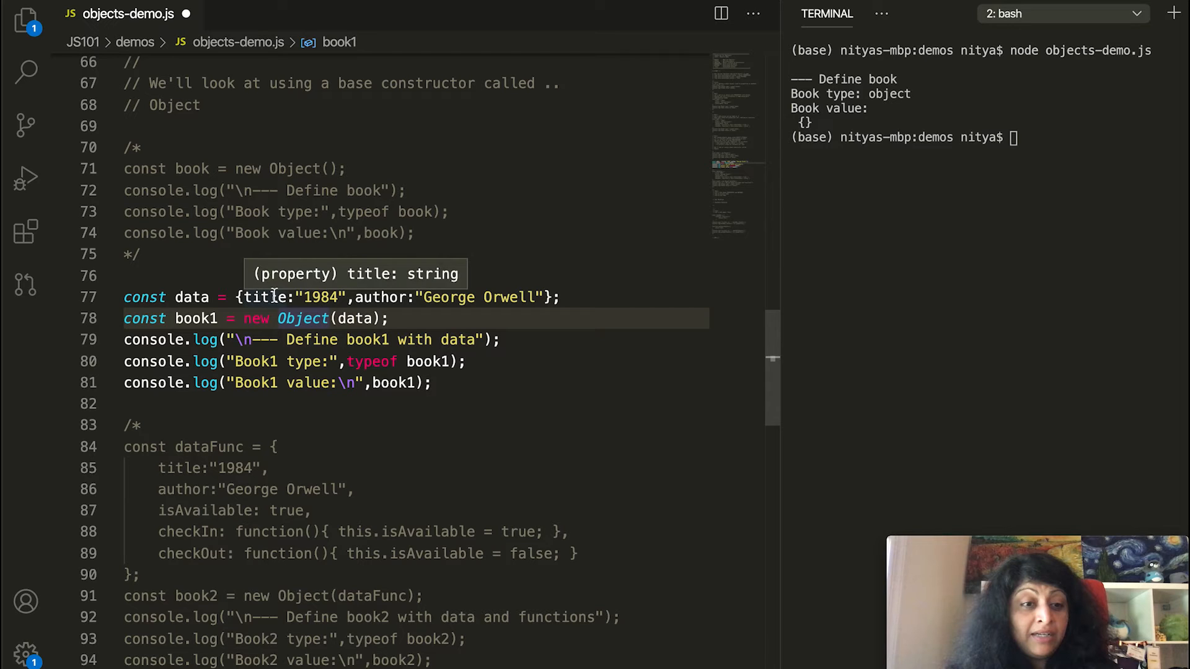
mouse_move(670, 266)
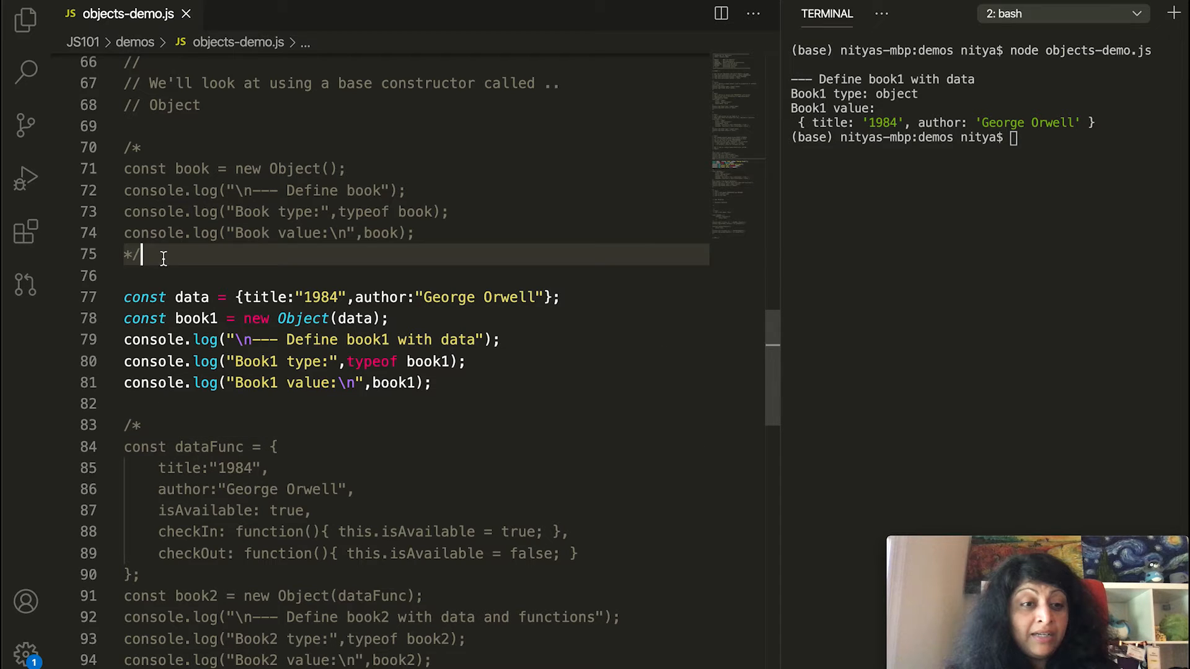
text(/*)
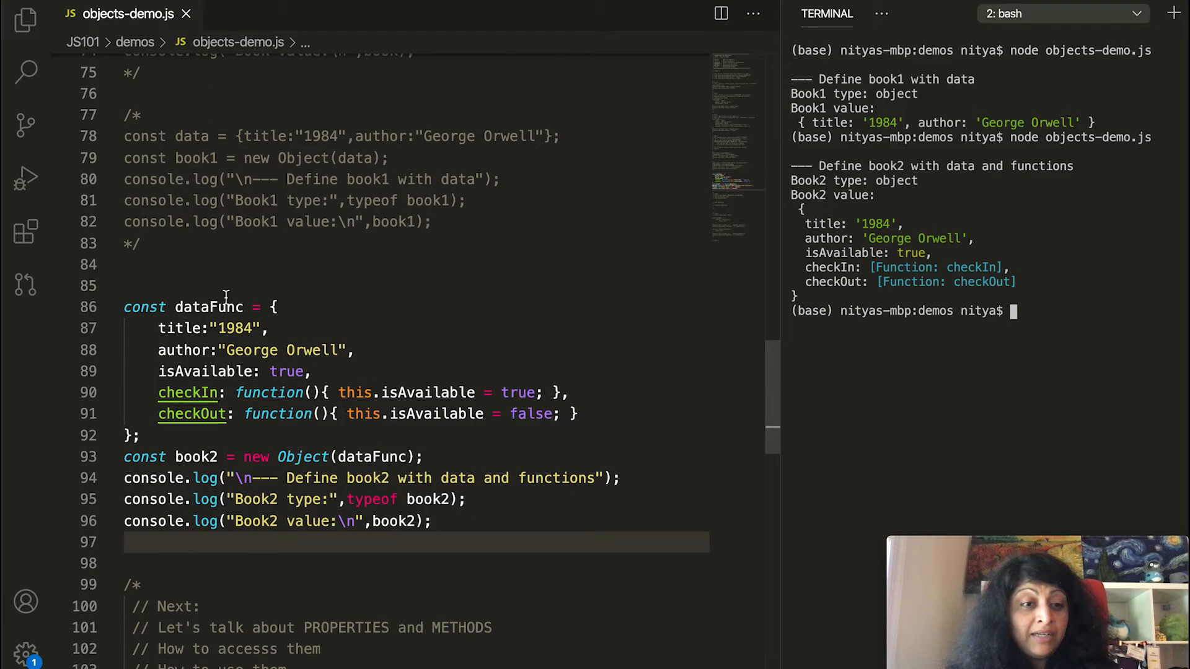
Add /* to begin commenting out the book1 block.
text(/*)
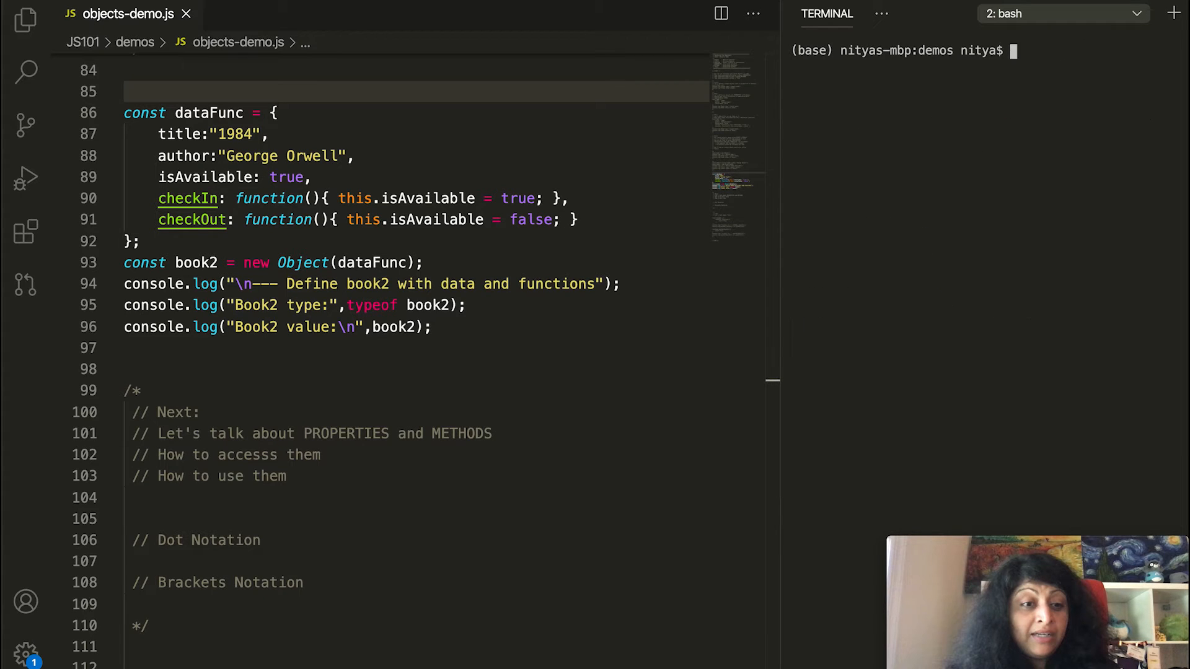
Run node objects-demo.js to print book2's type, data and checkIn/checkOut functions.
text(node objects-demo.js)
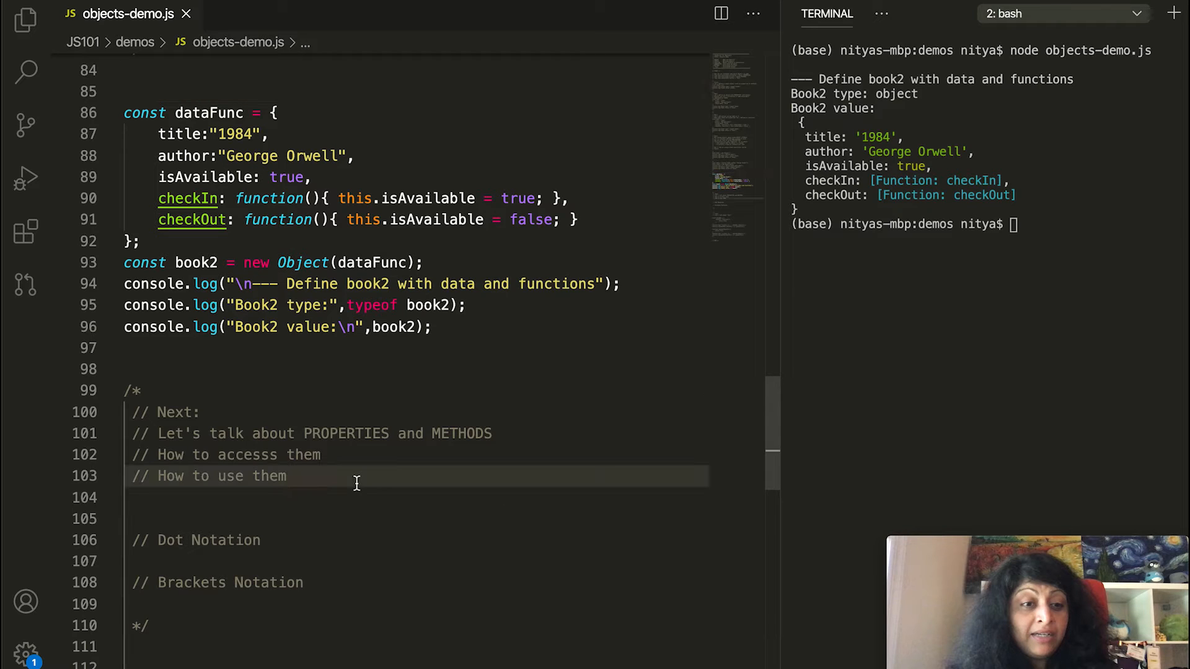
mouse_move(155, 559)
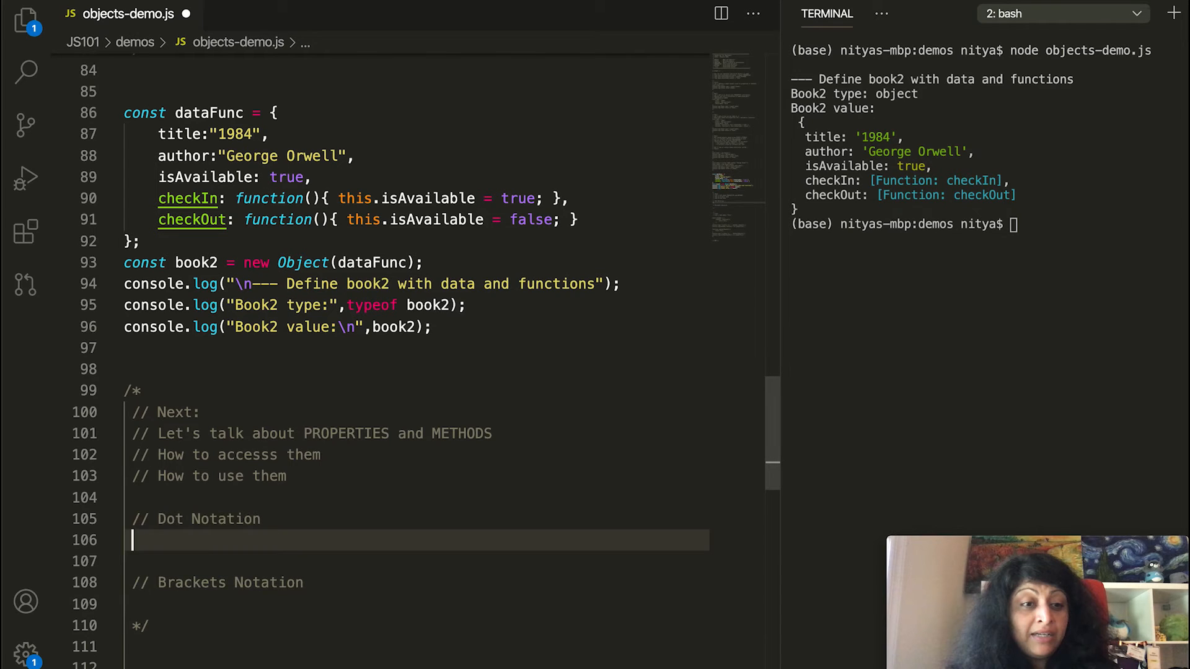
Write console.log(book2.author) under the Dot Notation comment using IntelliSense.
key(enter)
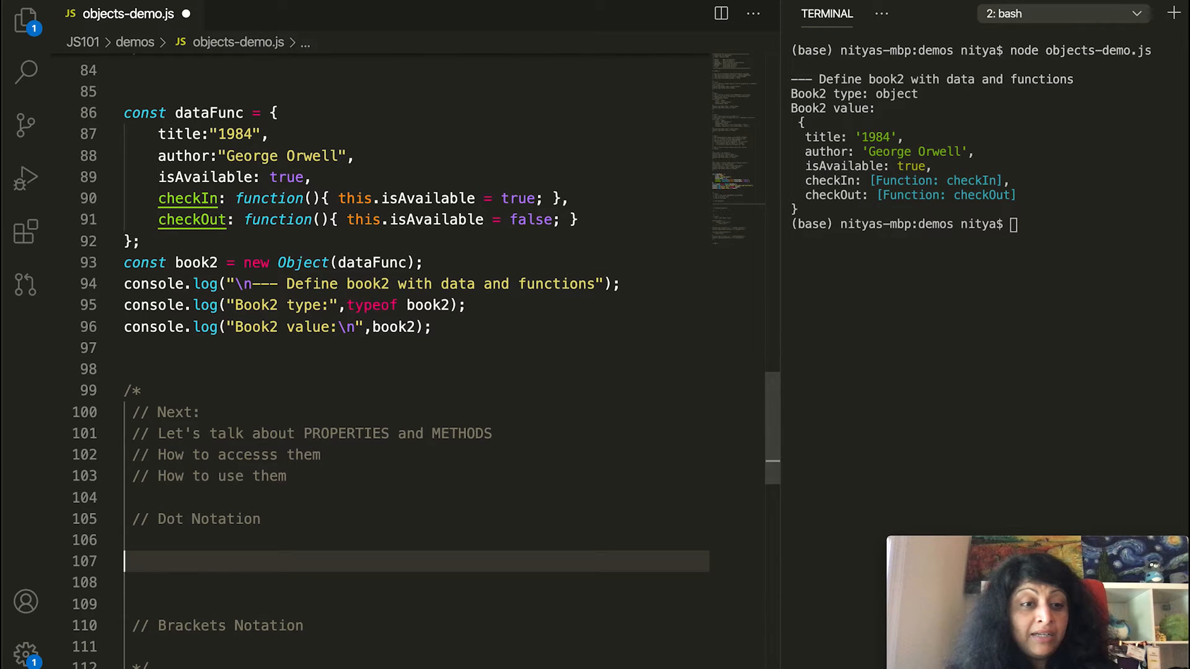
click(303, 540)
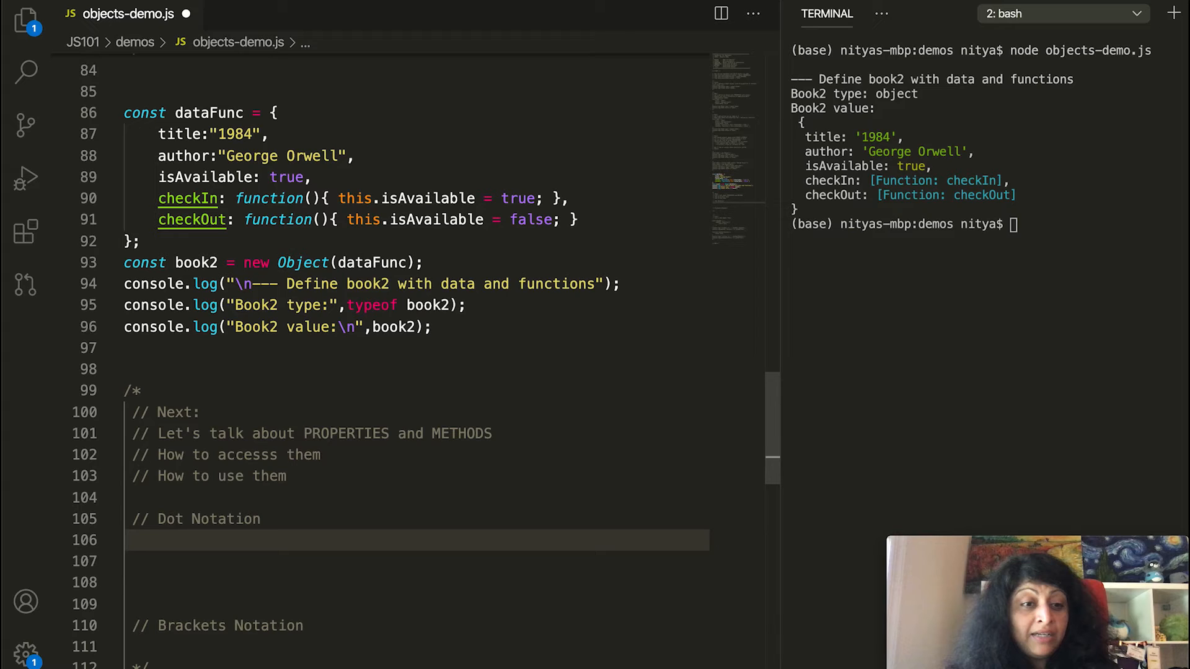
text(console.)
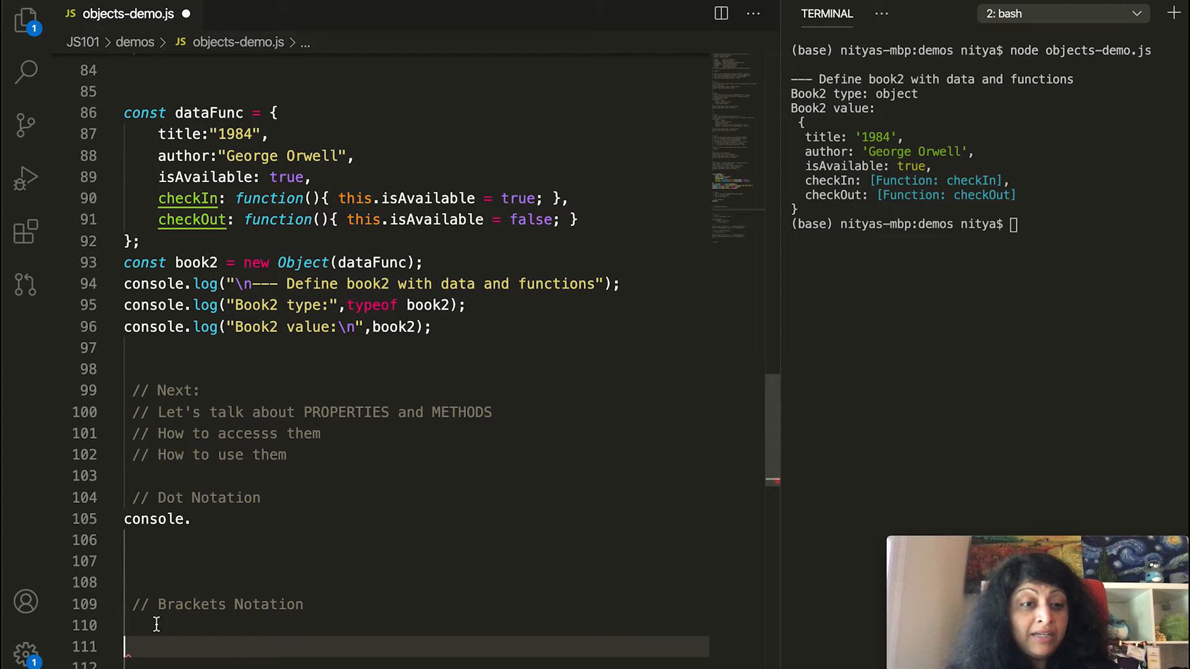
text(log()
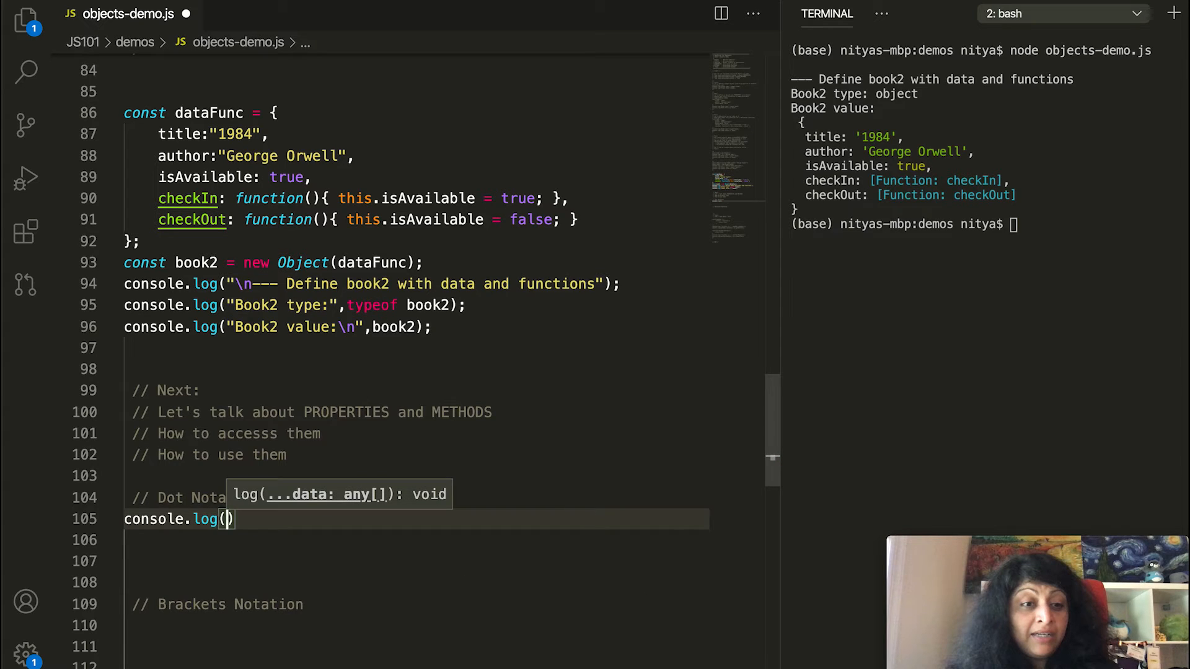
text(book)
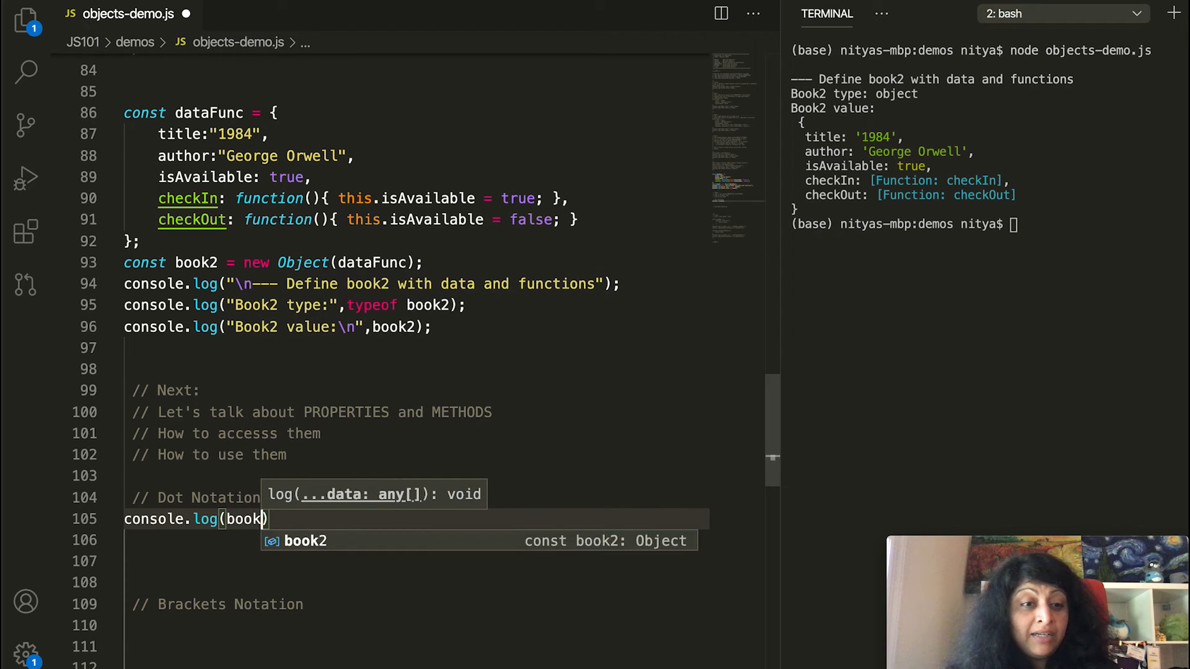
text(2.)
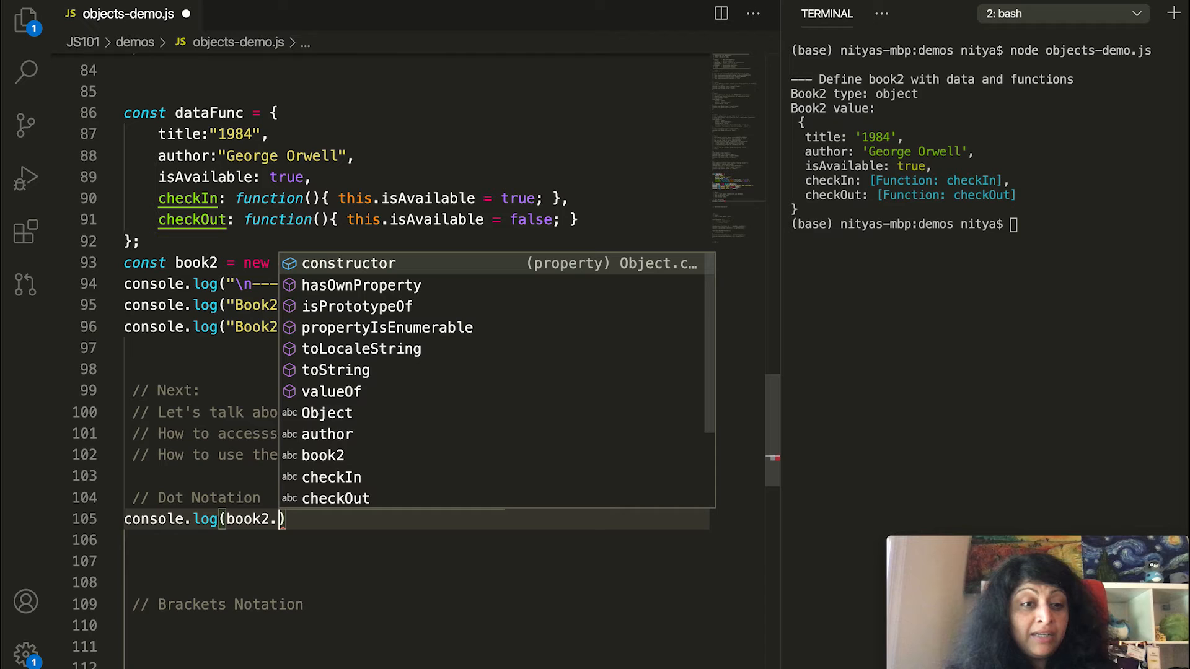
text(author)
click(986, 224)
text(node objects-demo.js)
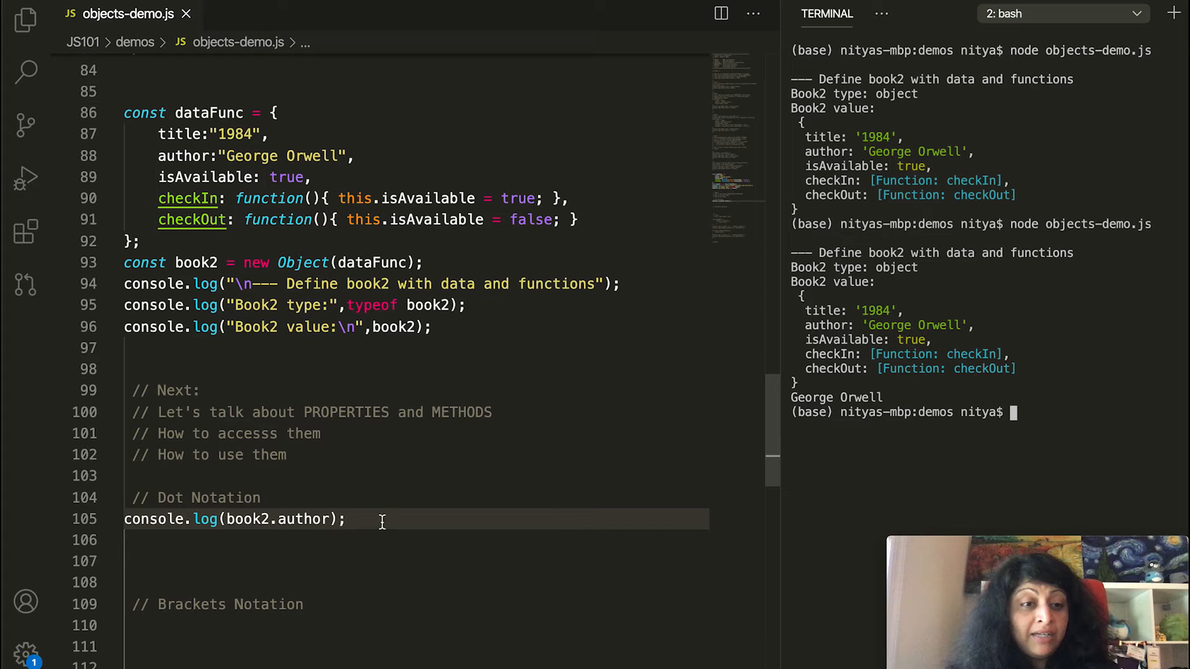
Reassign book2.author to 'G. Orwell' and add console.log(book2.author).
text(b)
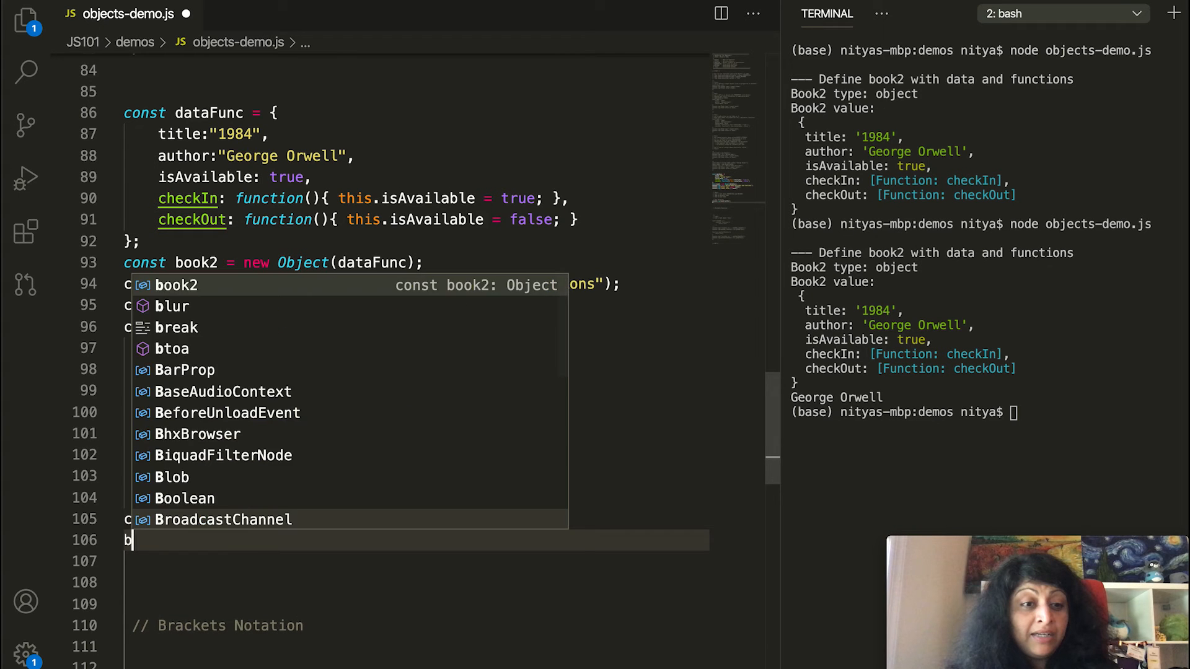
text(ook)
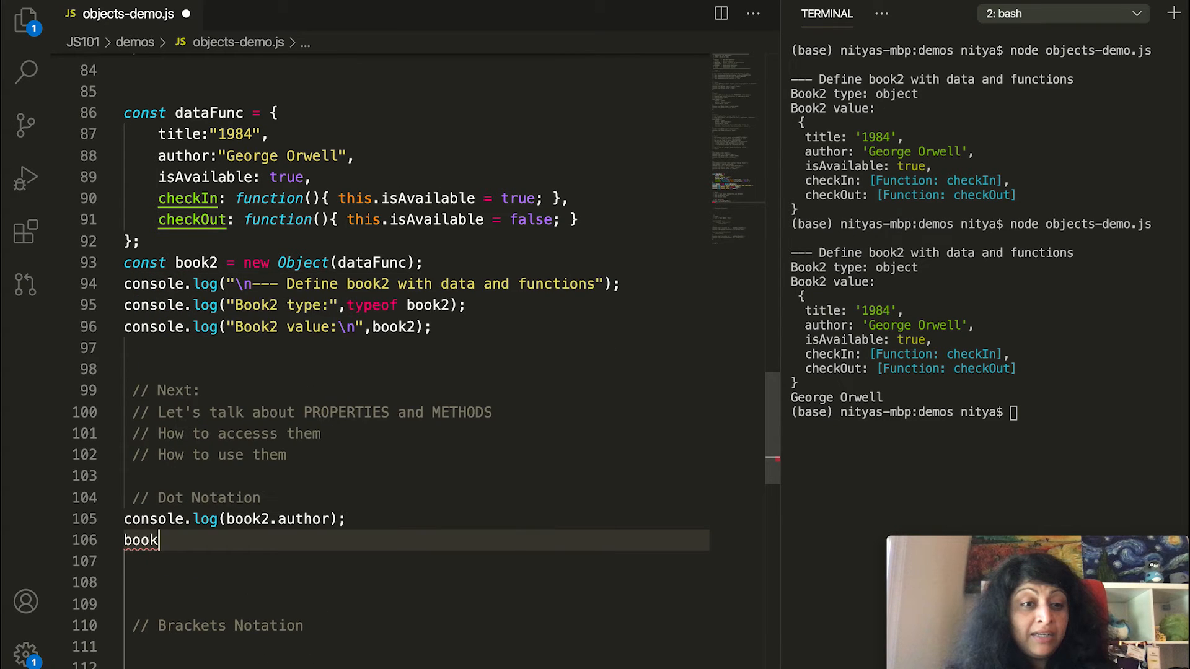
text(2.auht)
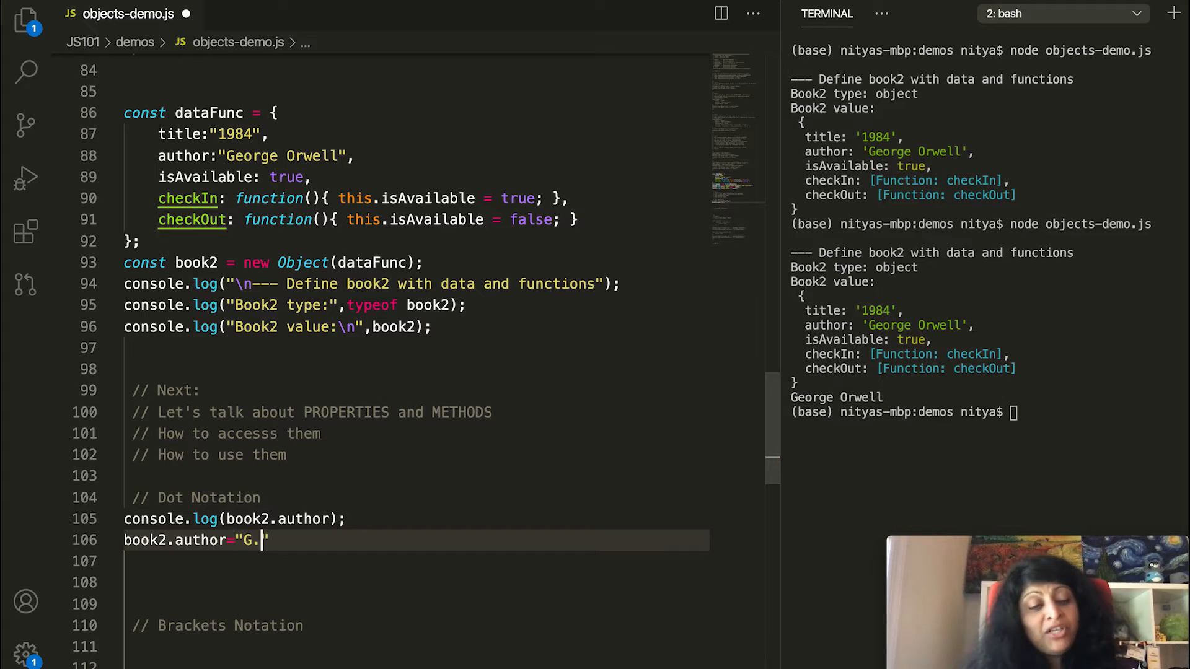
text(Orwell)
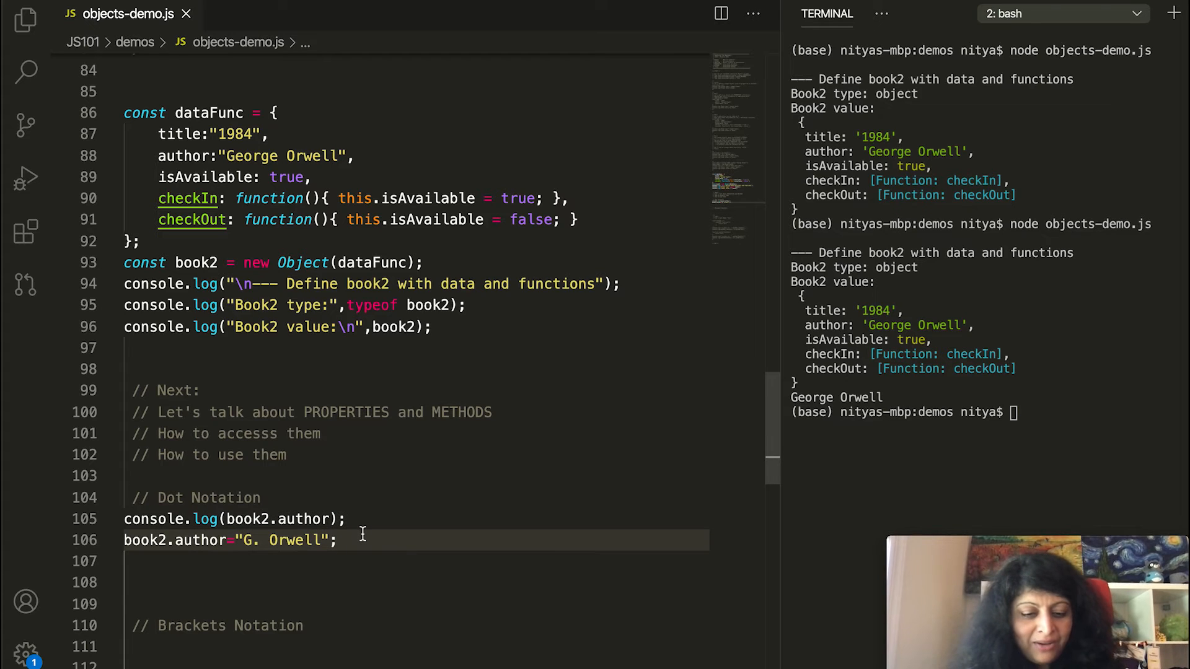
text(console.log(book2.author);)
click(971, 413)
text(node objects-demo.js)
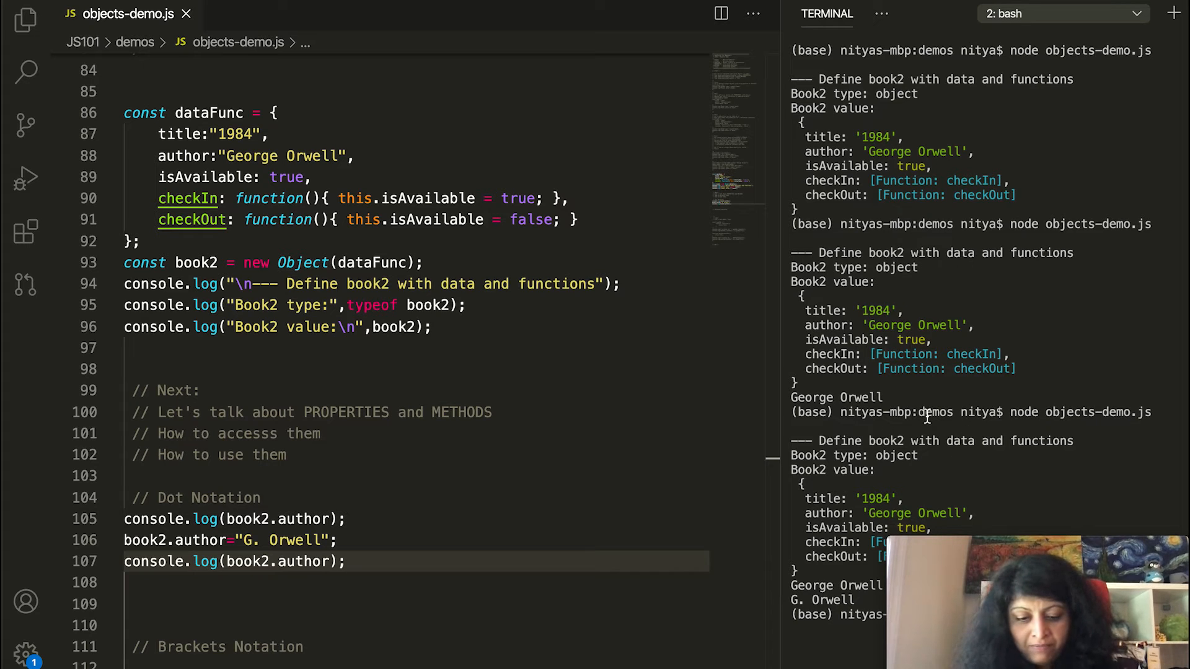
Clear the terminal and rerun node objects-demo.js.
text(clear)
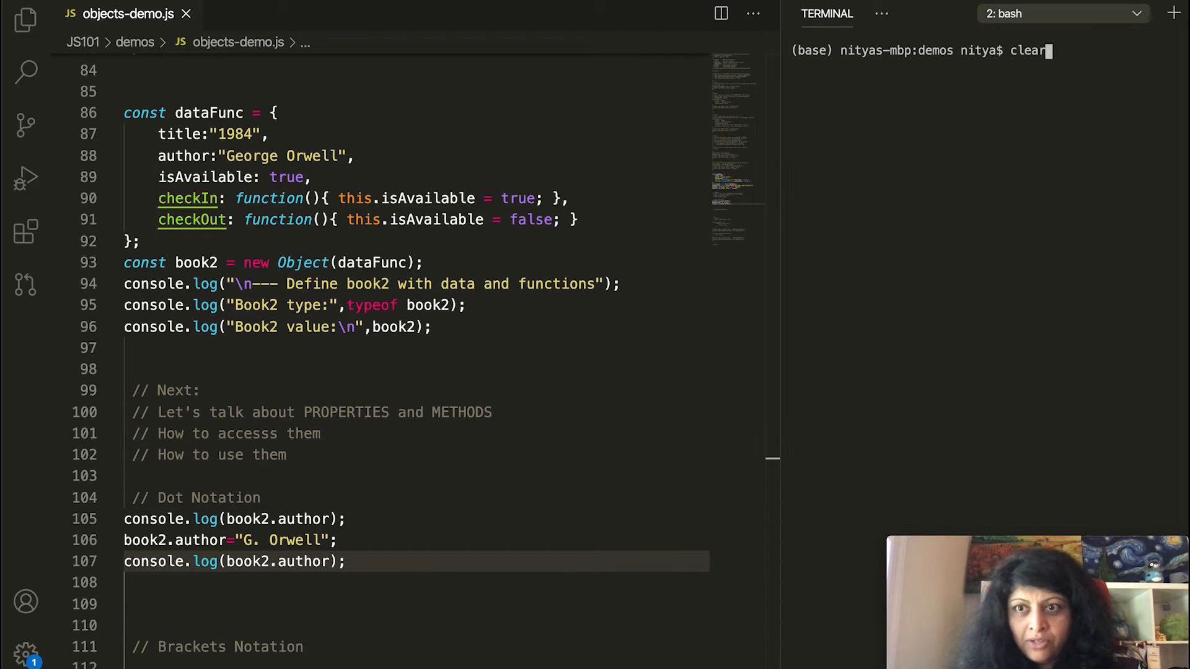
text(node objects-demo.js)
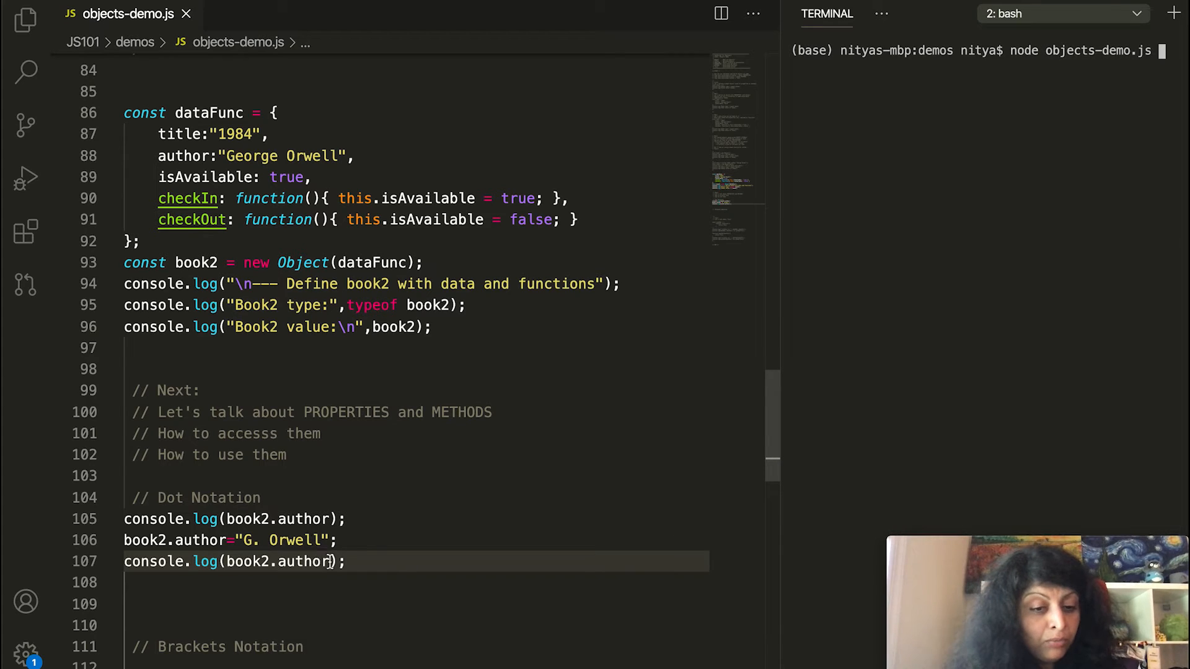
key(Backspace)
text(console.log(book2["author"]);)
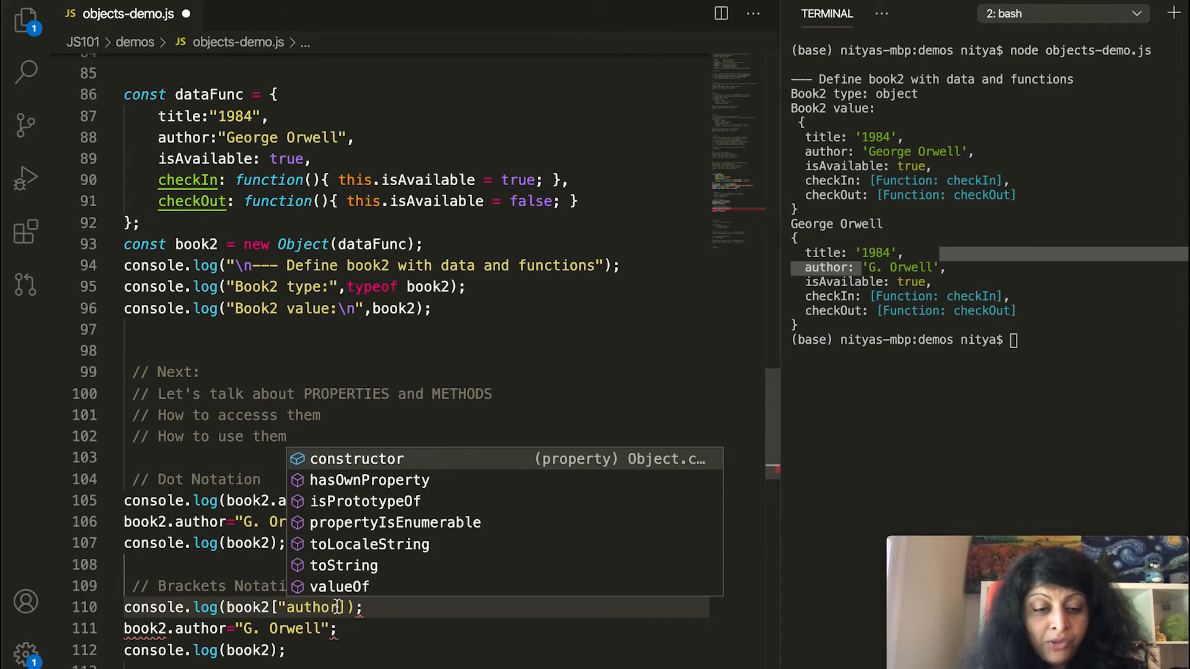
Dismiss the editor popup while writing the book2["author"] bracket-notation lines.
key(Escape)
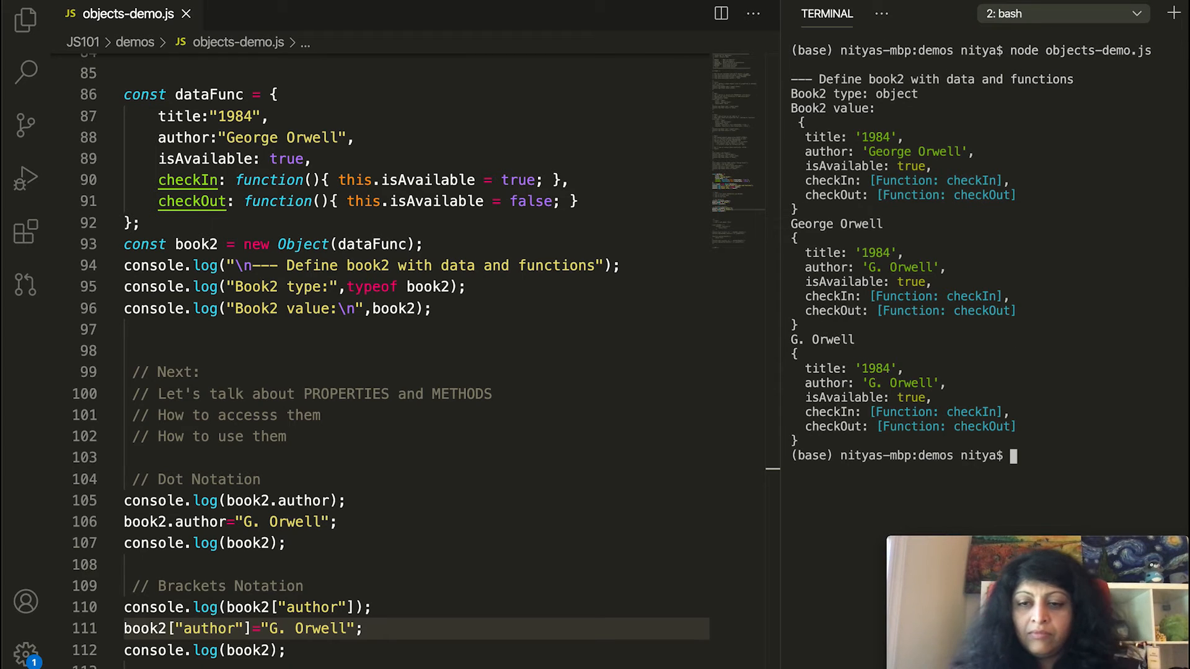
mouse_move(206, 607)
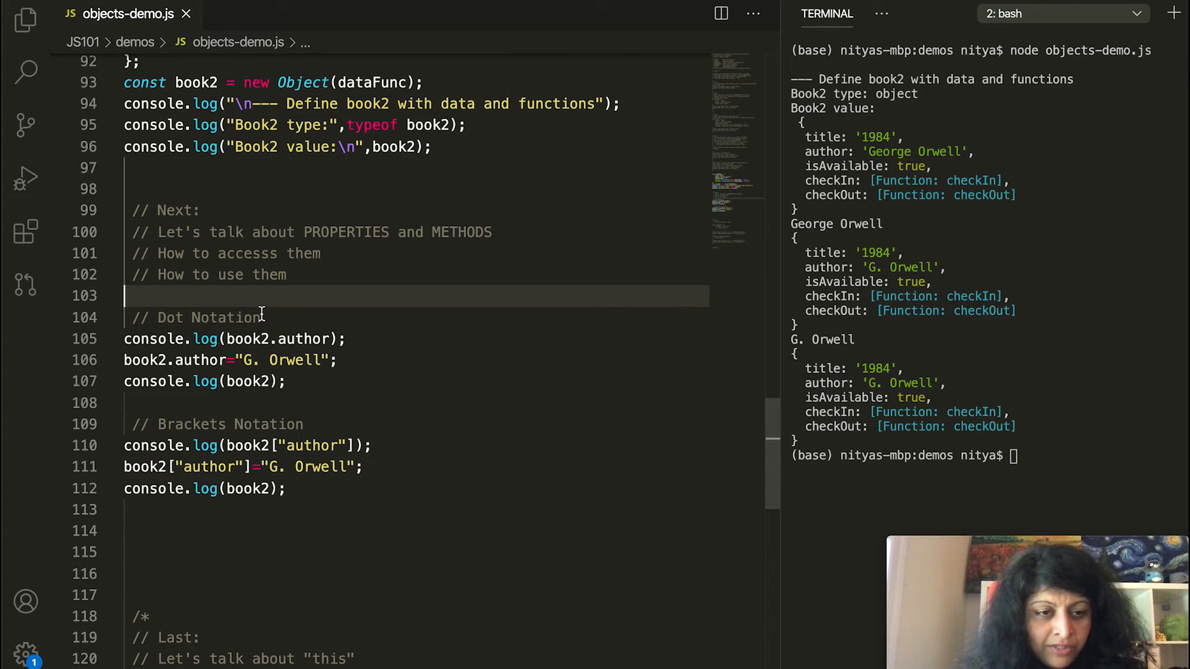
Log book2.isAvailable below the bracket examples and add a book2.checkOut() call.
click(225, 531)
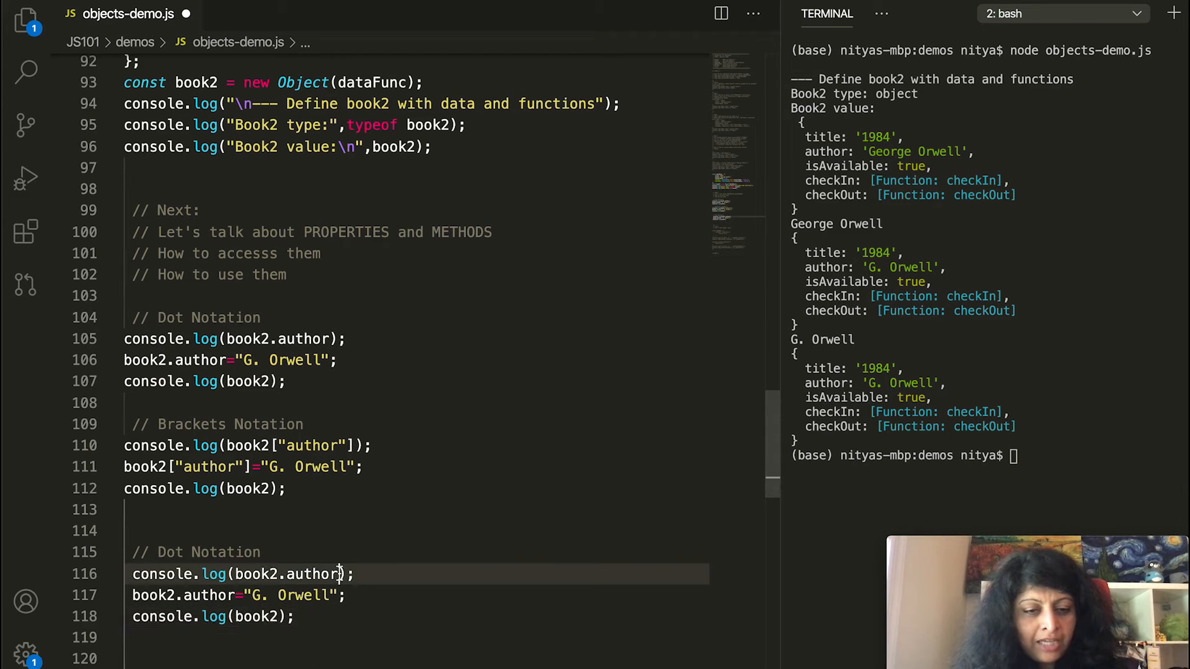
text(isA)
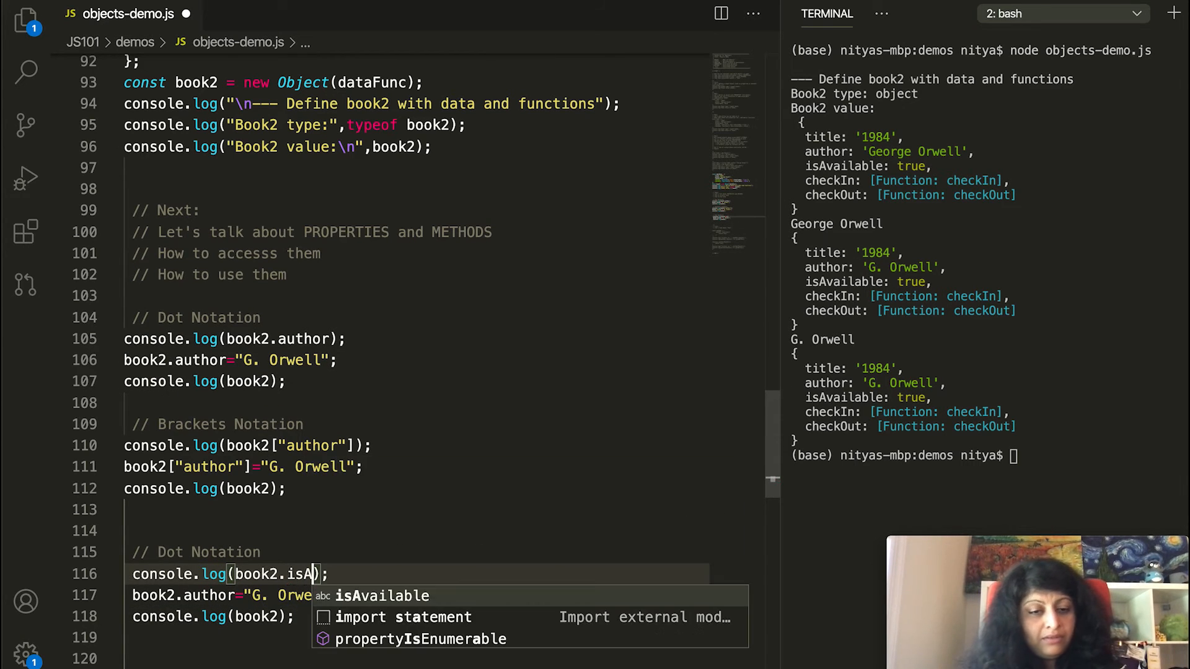
key(Tab)
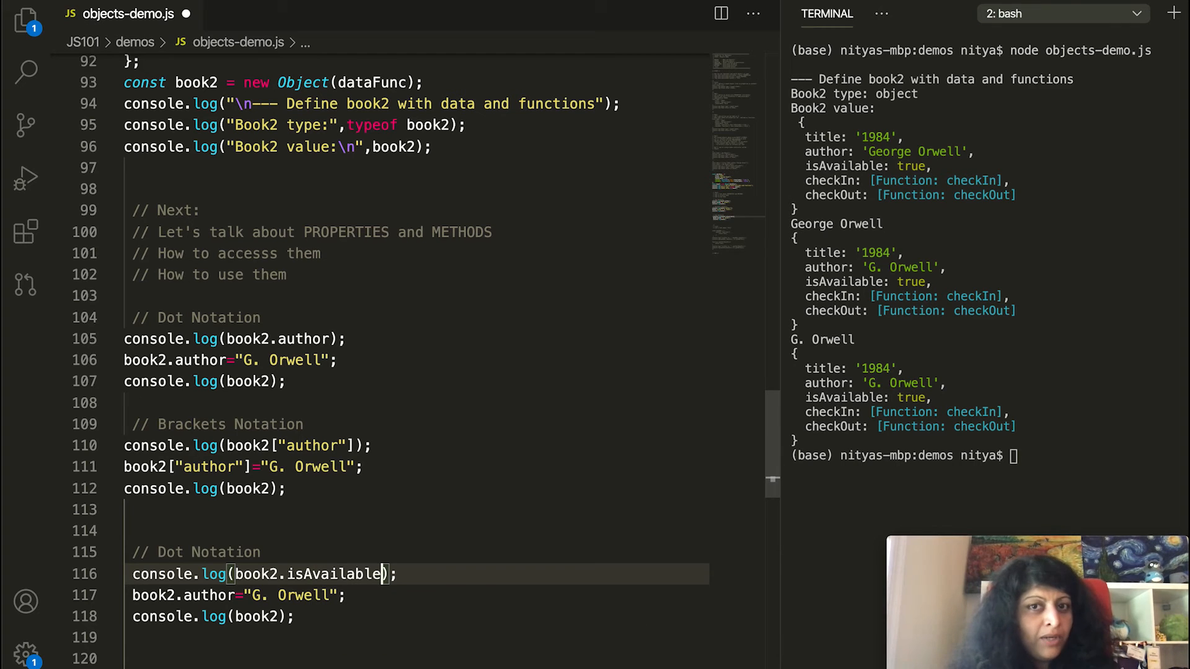
click(345, 595)
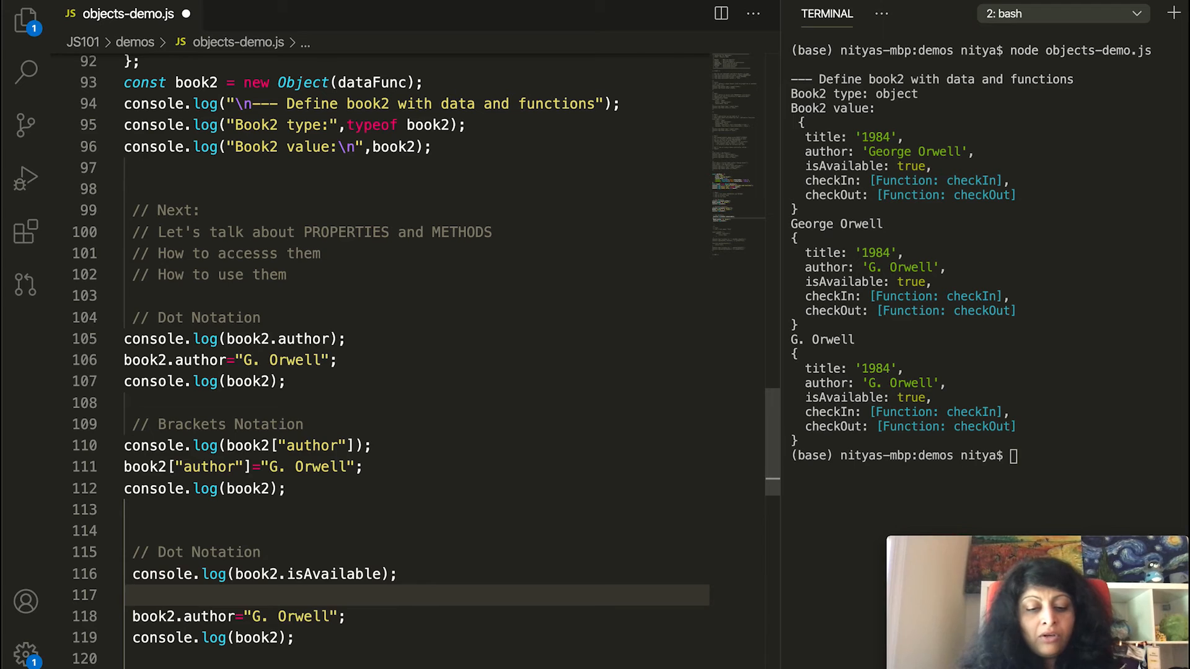
text(book2.)
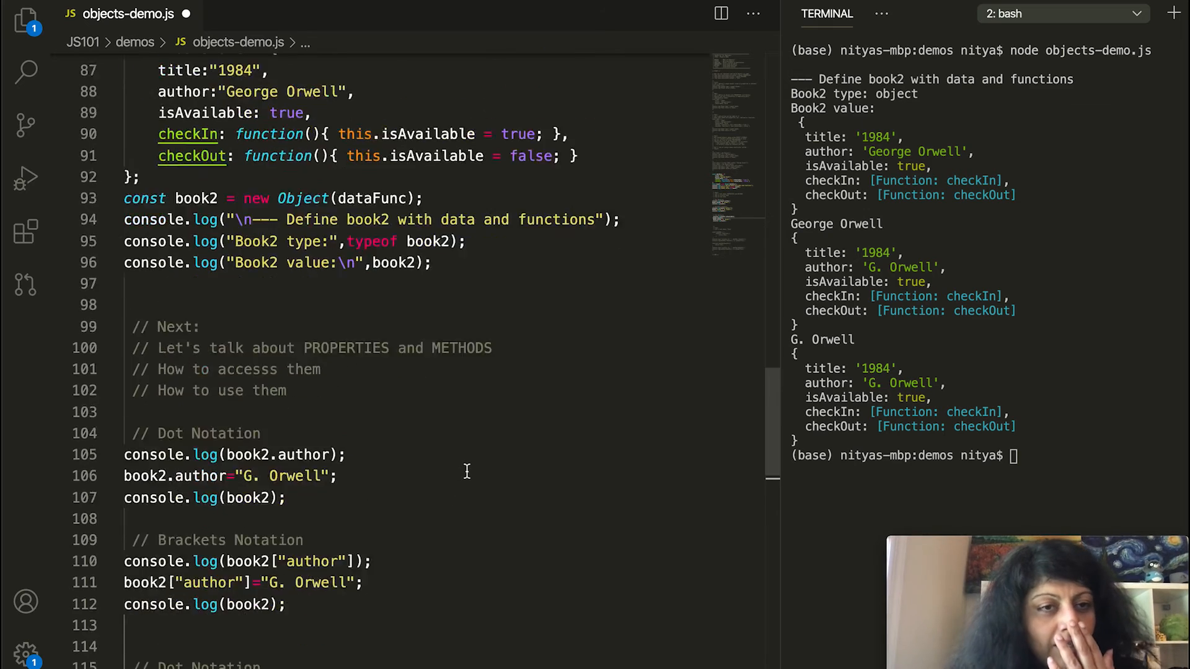
text(book2.checkIn)
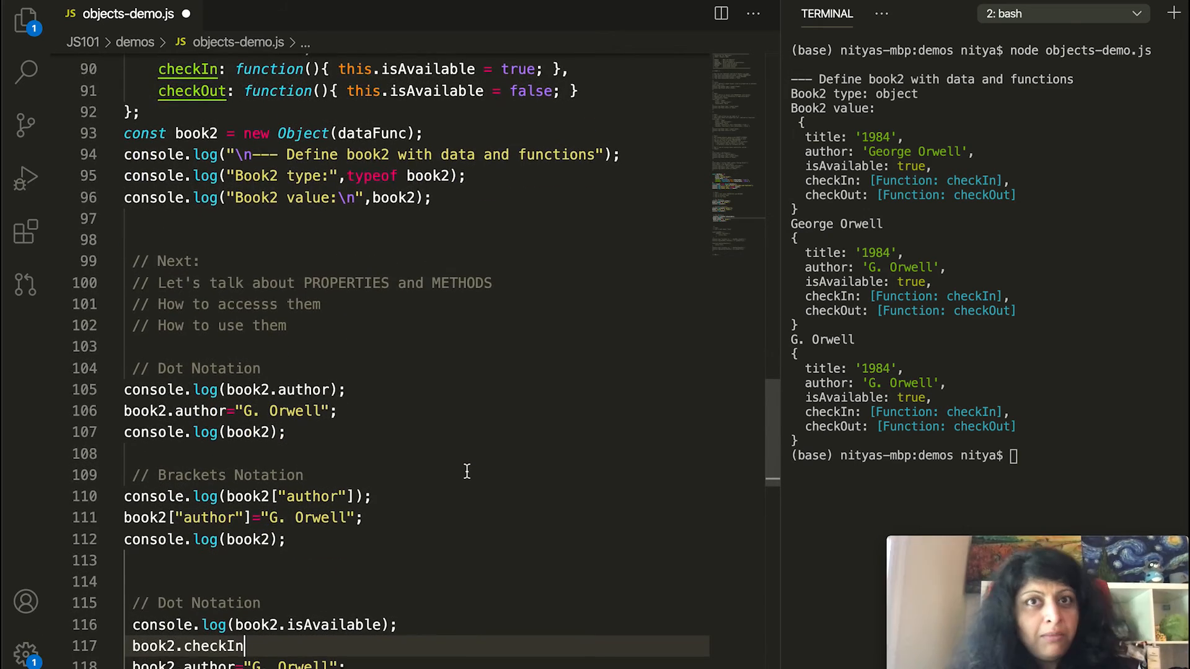
key(Backspace)
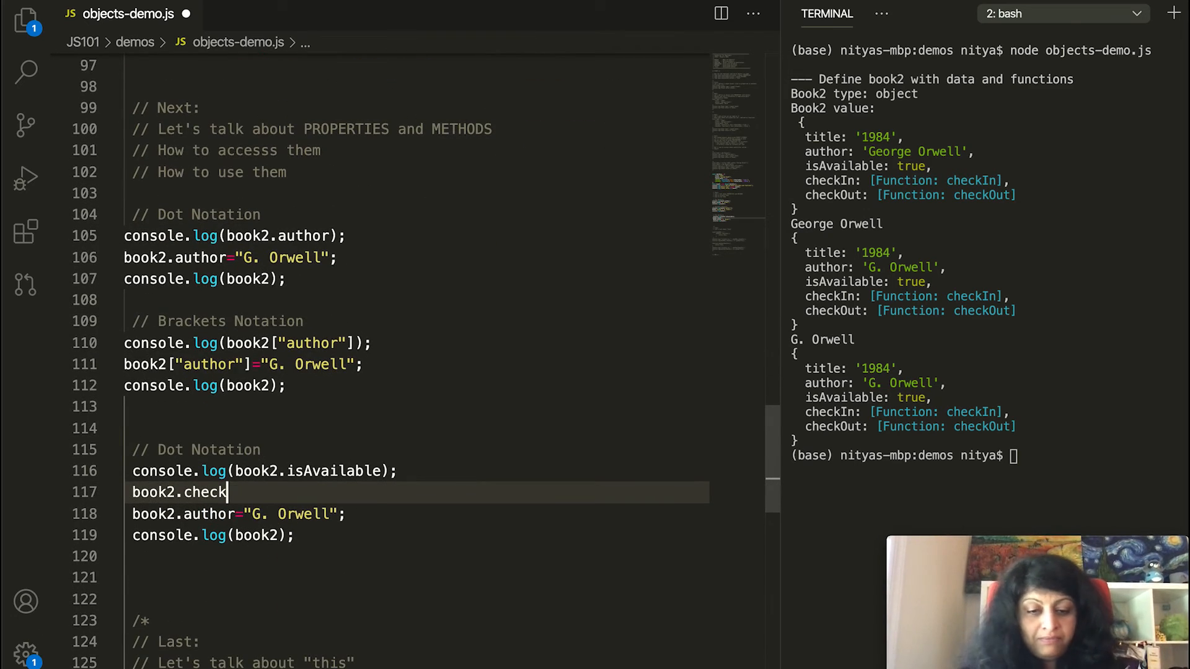
text(Out();)
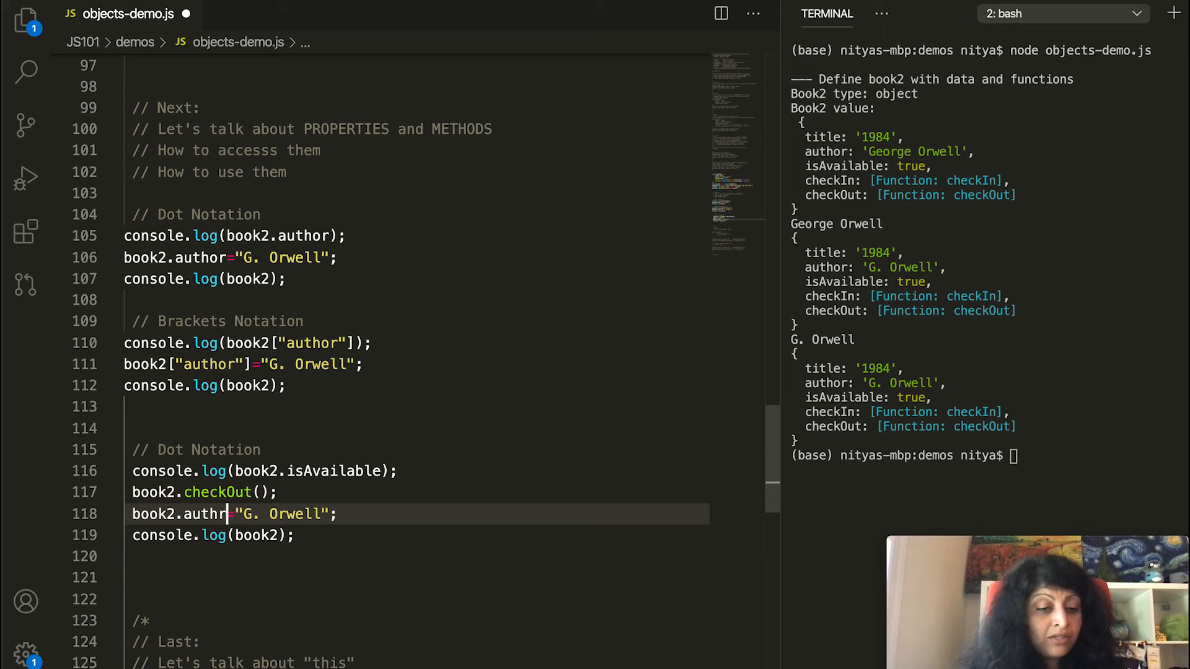
Complete another isAvailable reference and delete the leftover G. Orwell assignment line.
text(isA)
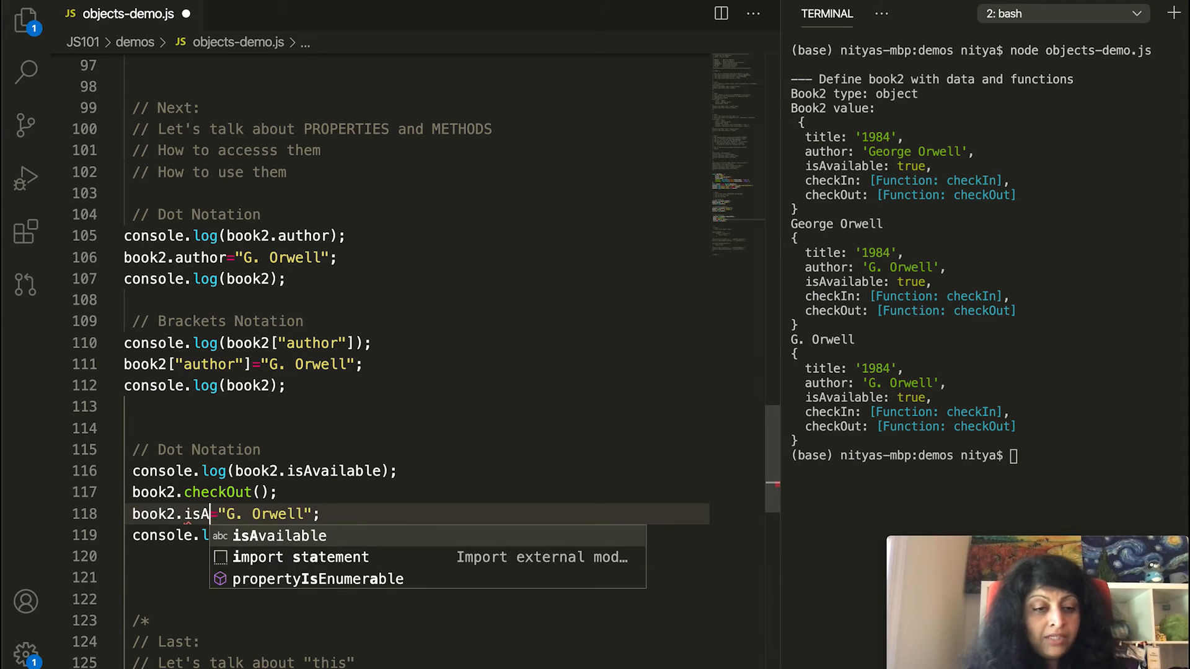
key(Tab)
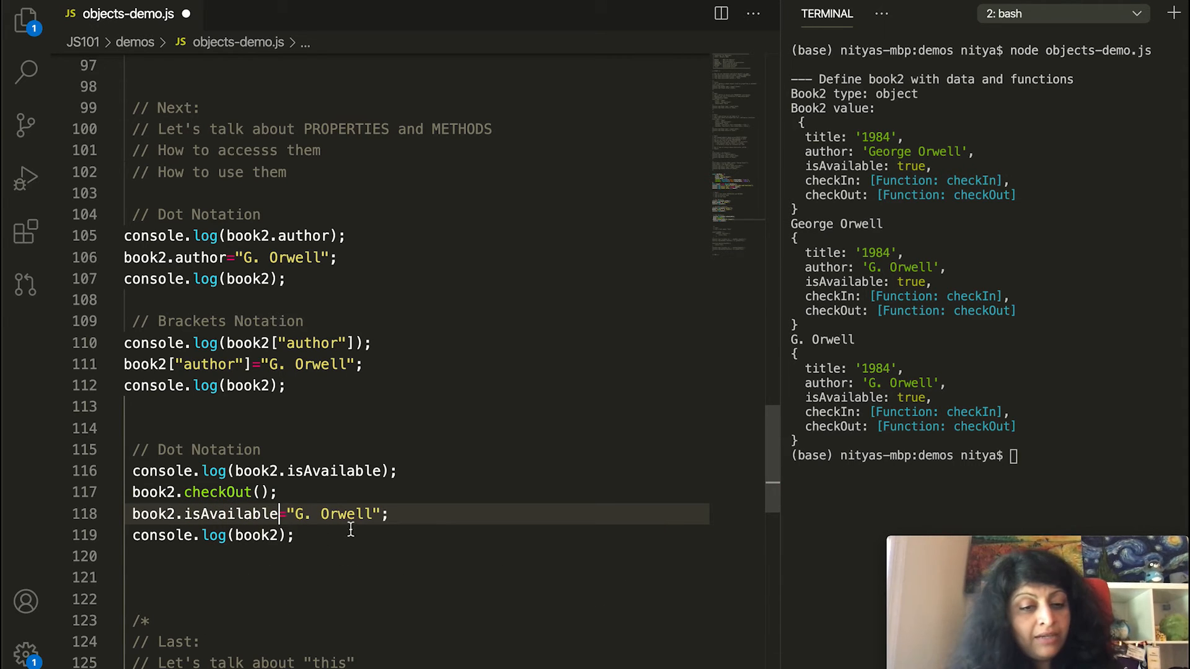
key(Backspace)
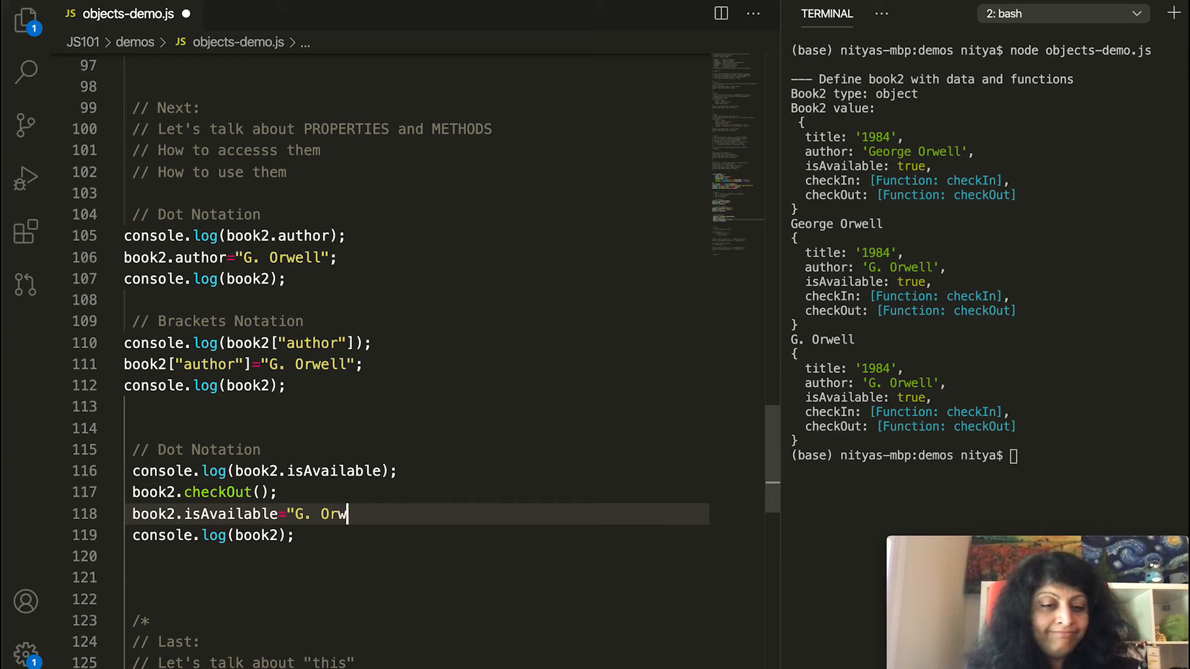
key(Backspace)
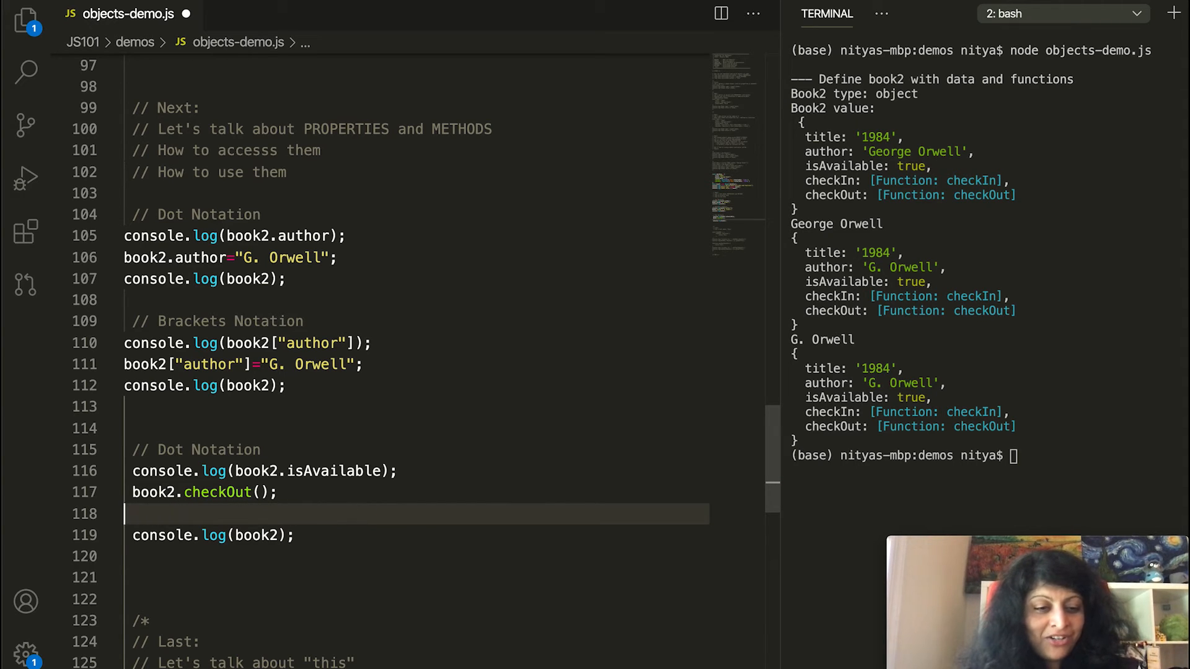
text(c)
text(/)
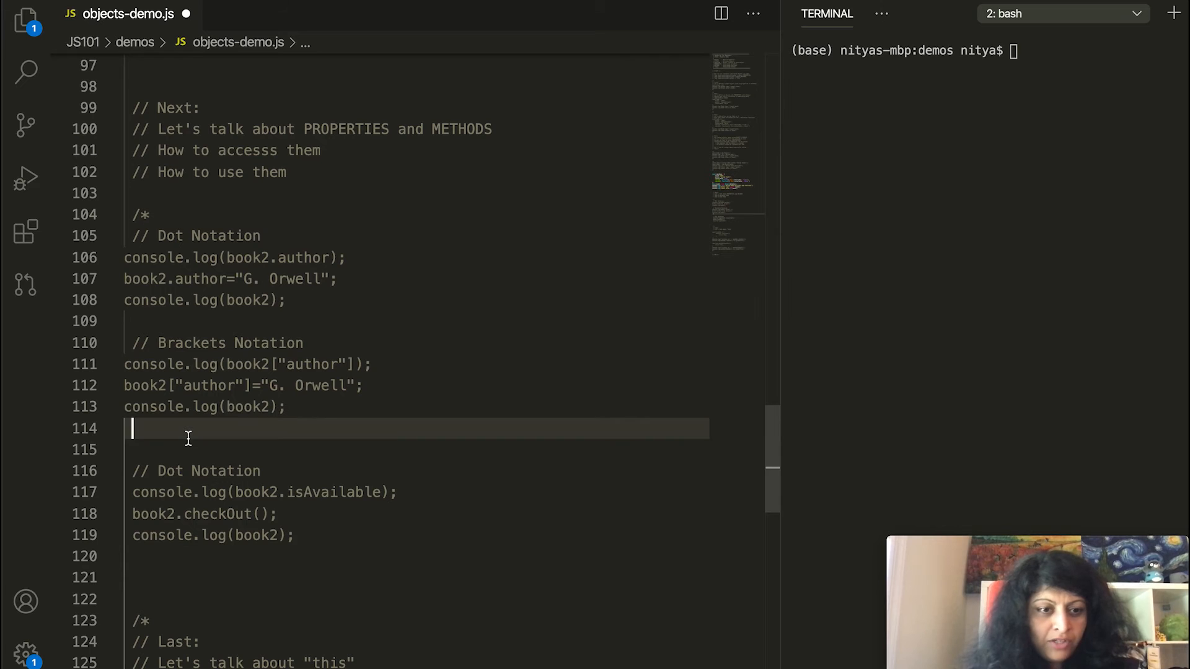
Close the block comment with */ to disable the author examples.
text(*/)
click(906, 51)
text(node objects-demo.js)
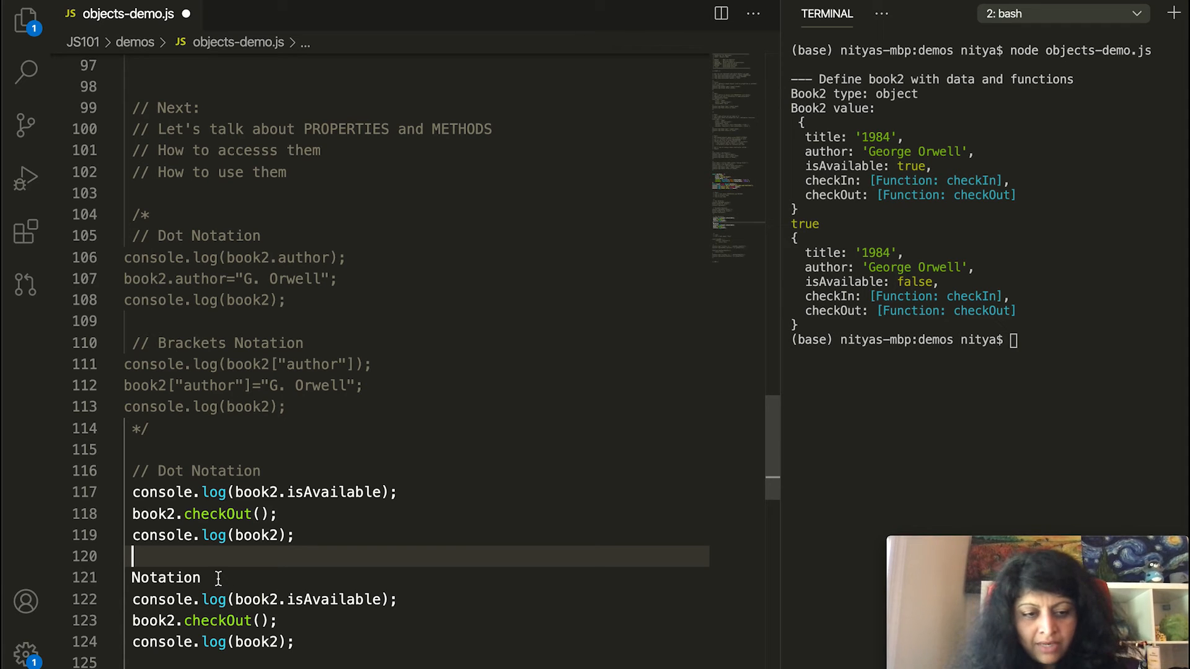
Label the copy '// bracket Notation' and change .checkOut() to ["checkOut"]().
text(// bracket)
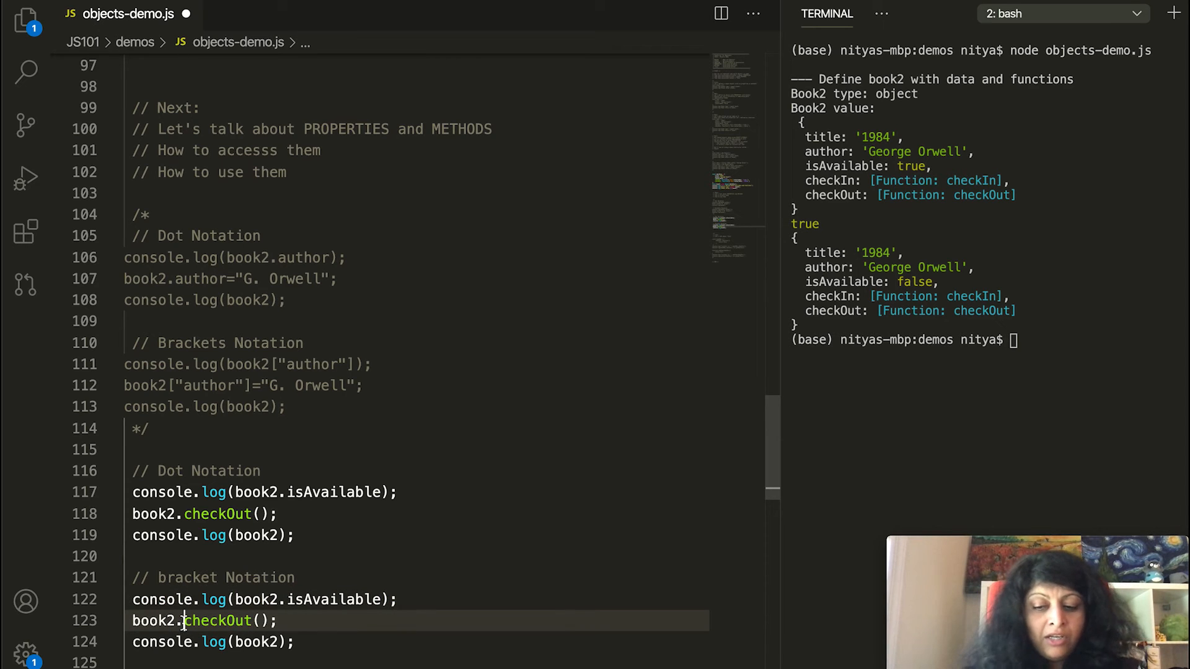
key(Backspace)
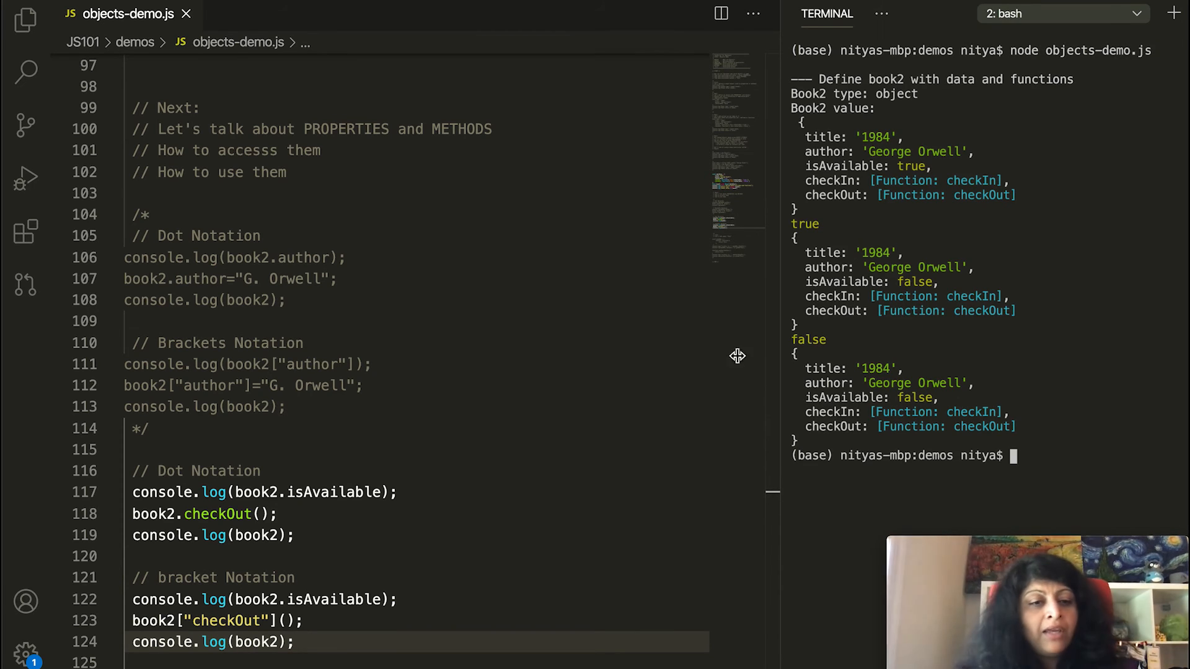
Scroll down through the checkOut blocks toward the 'this' section.
scroll(down, 3)
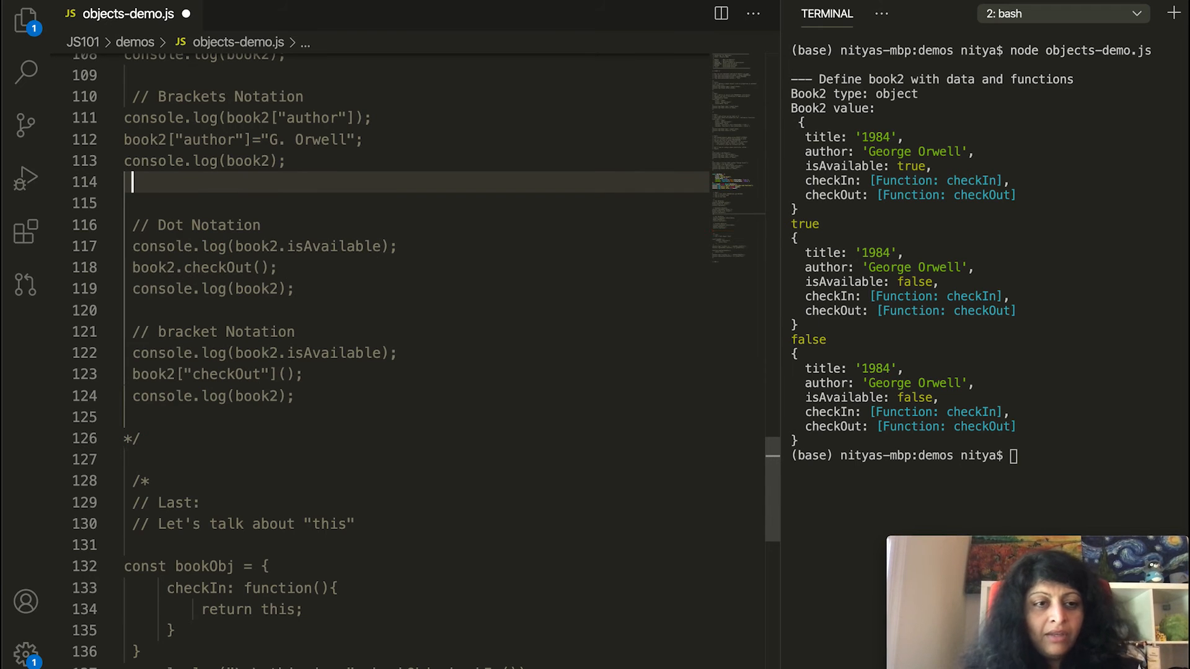
scroll(down, 3)
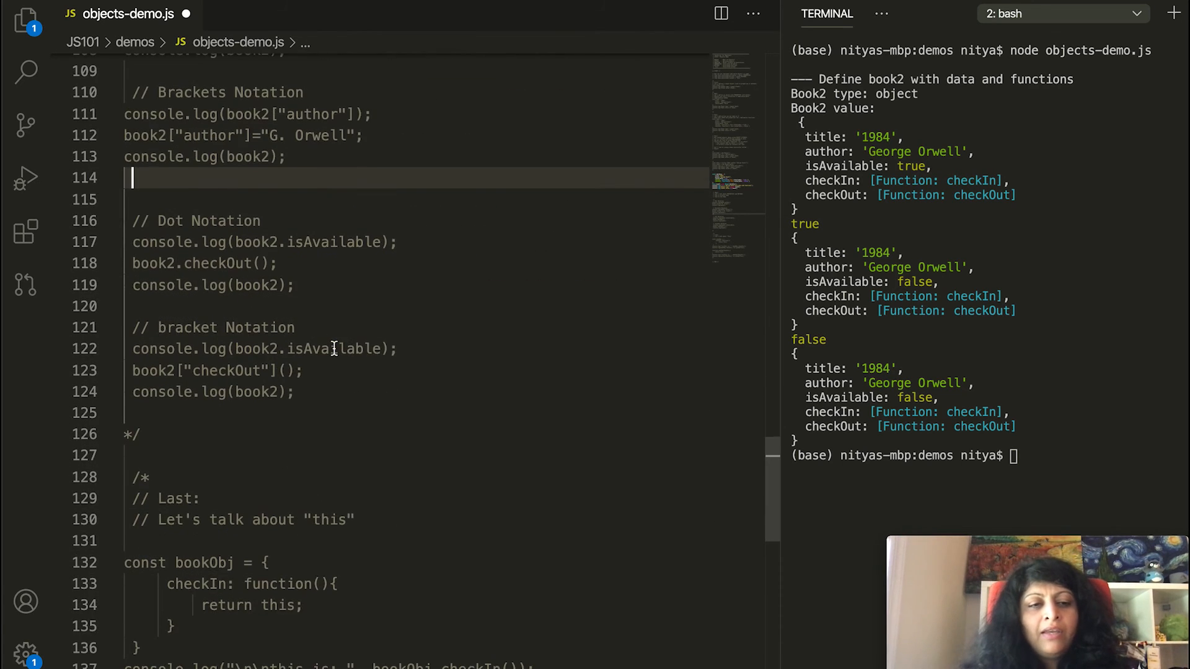
scroll(down, 3)
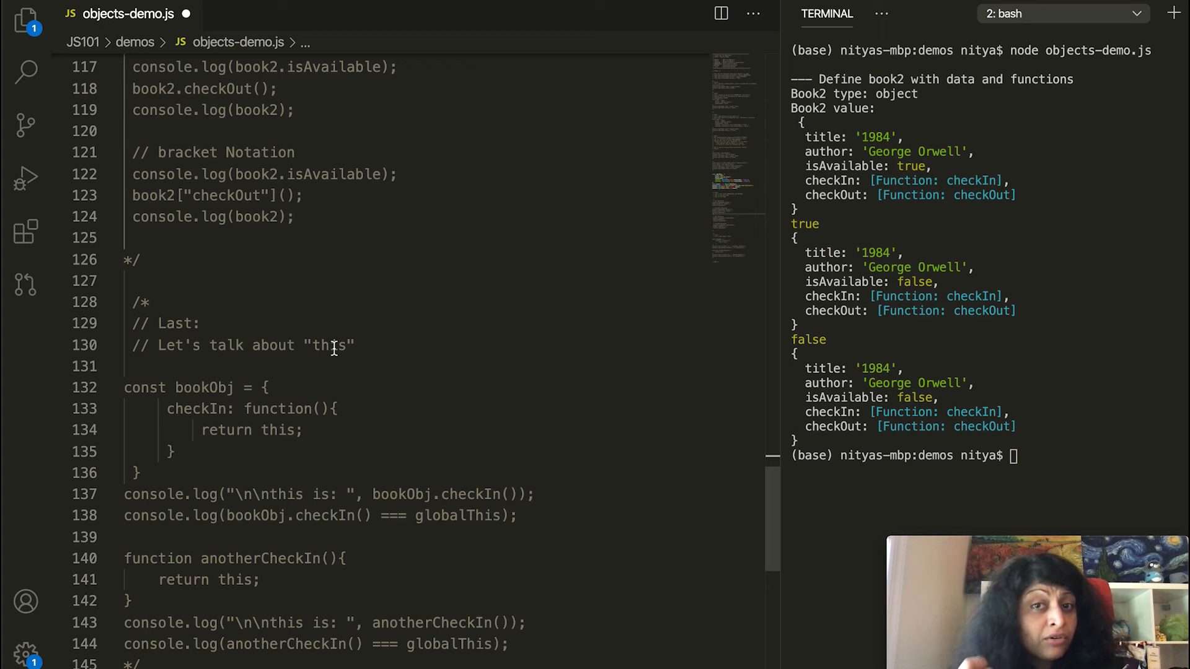
mouse_move(227, 345)
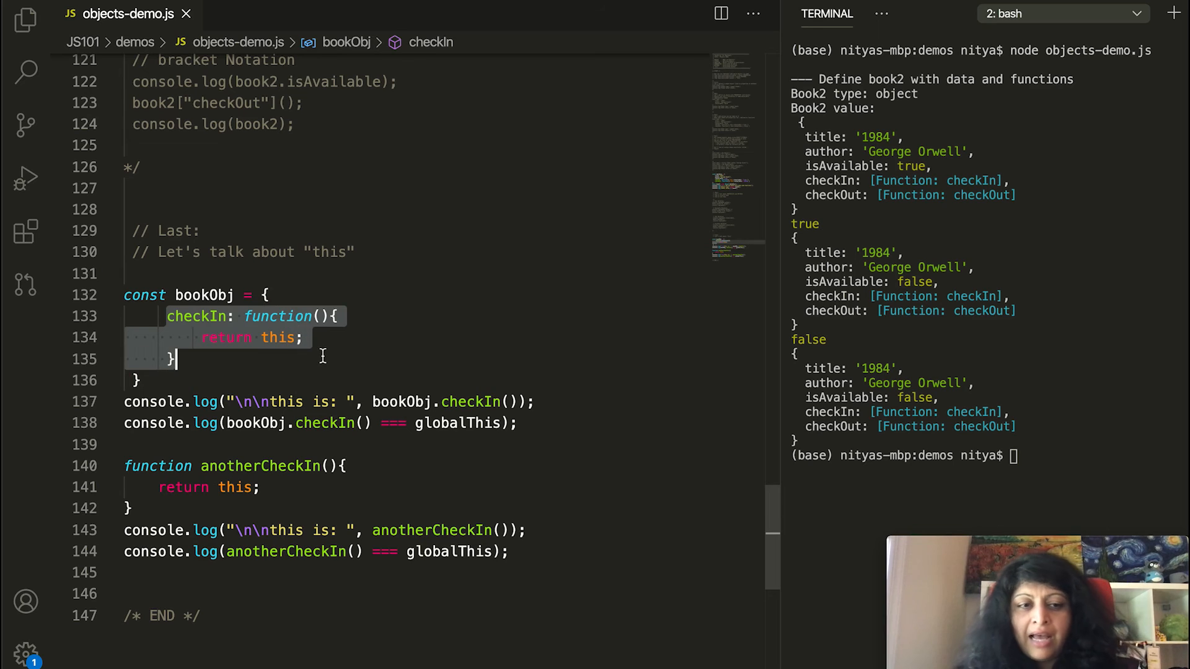
mouse_move(213, 317)
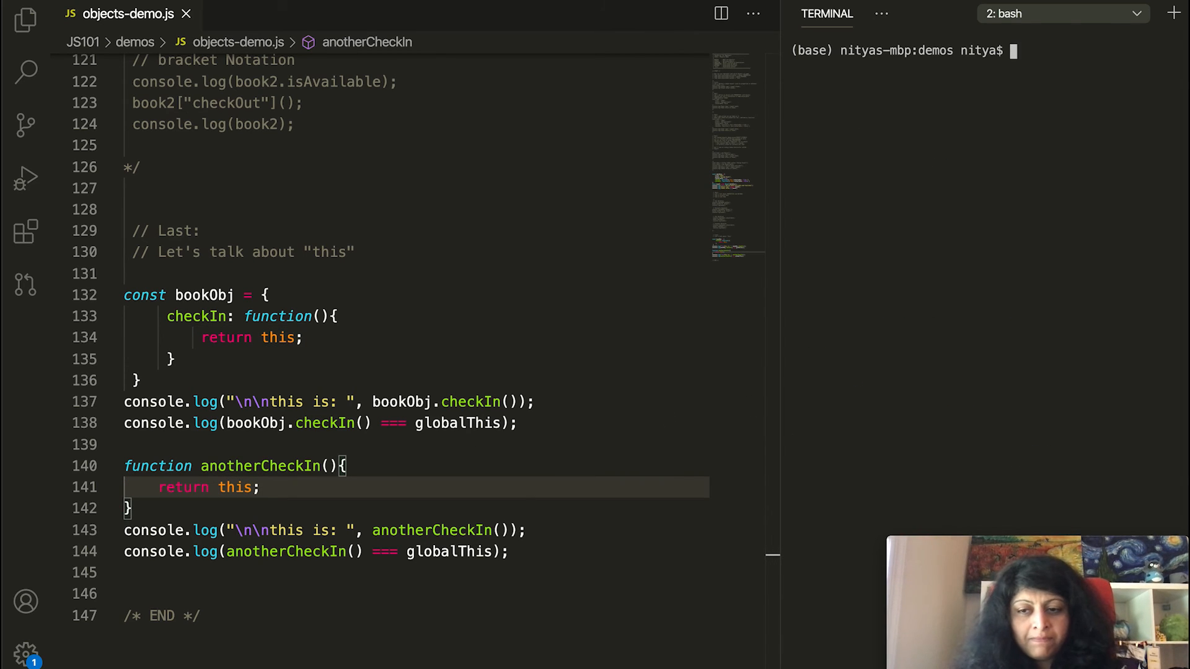
Run node objects-demo.js to print 'this' for bookObj.checkIn and anotherCheckIn.
text(node objects-demo.js)
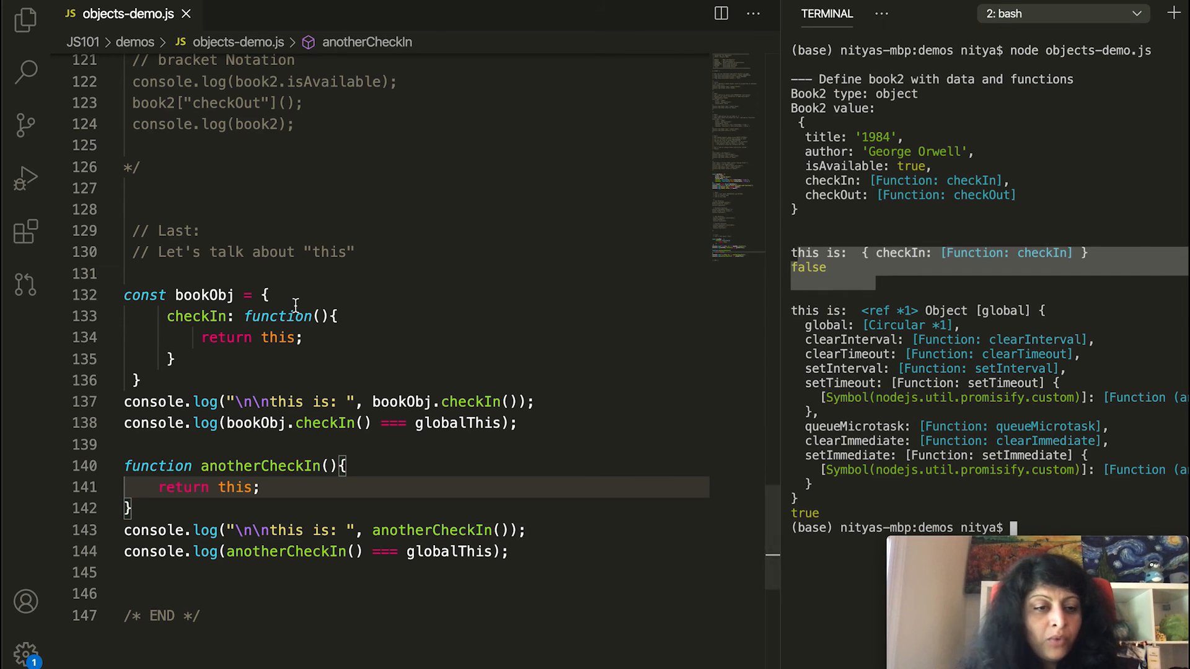
mouse_move(944, 275)
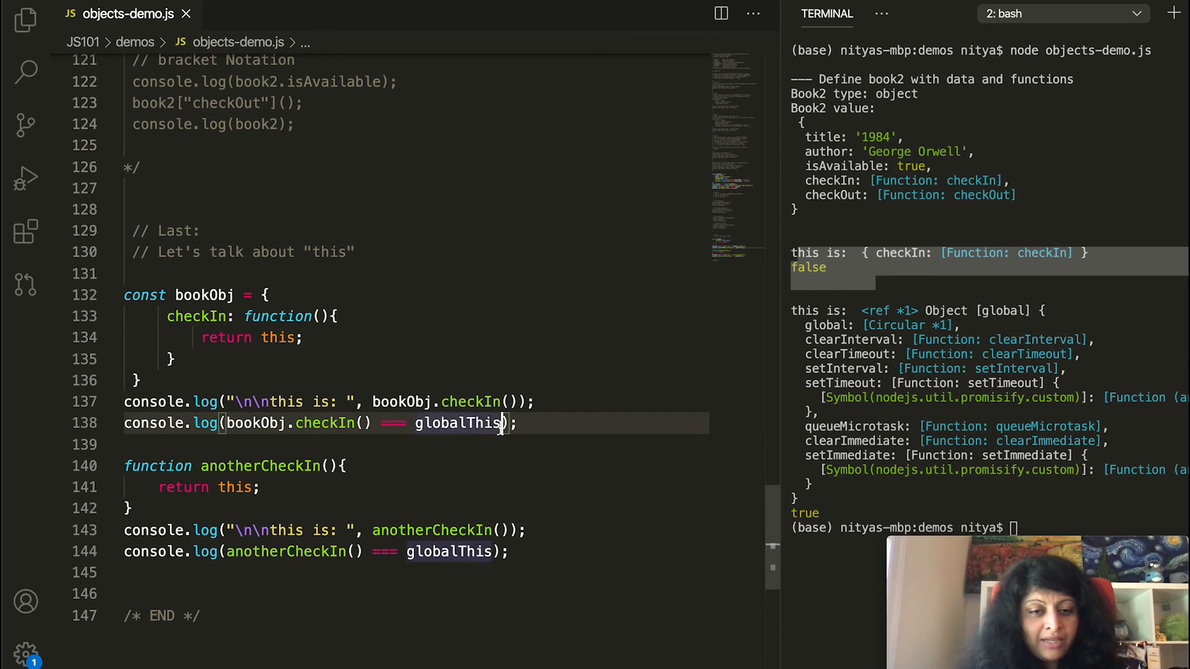
Replace globalThis with bookObj on line 138, then select globalThis on line 144.
text(bookObj)
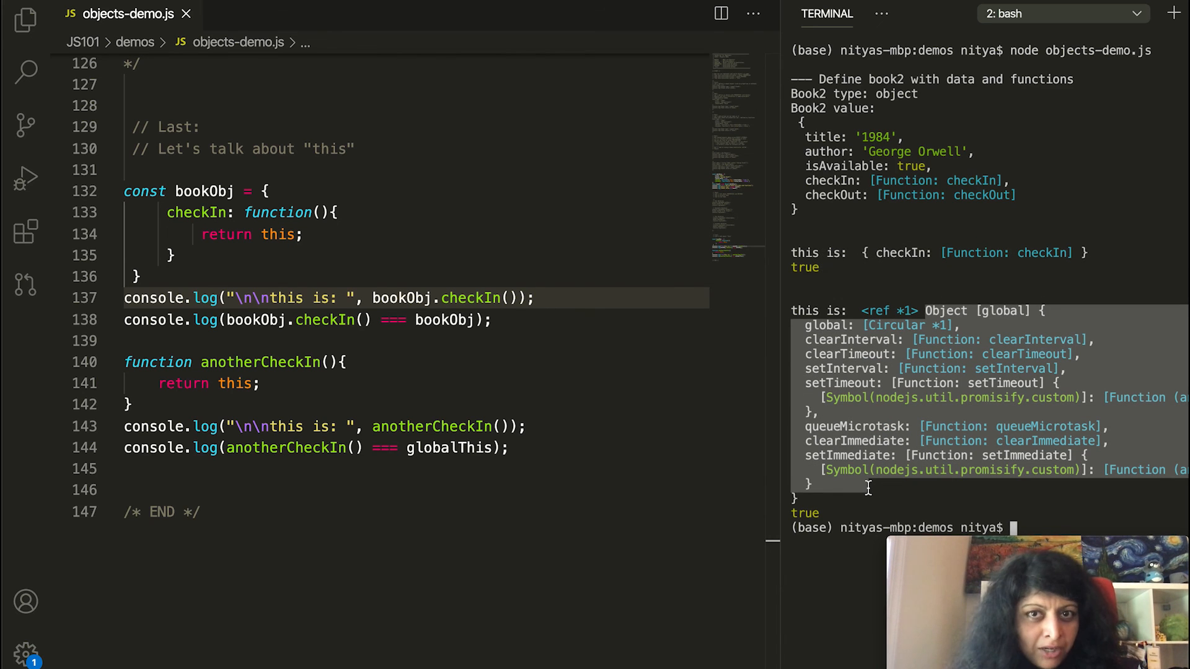
mouse_move(876, 448)
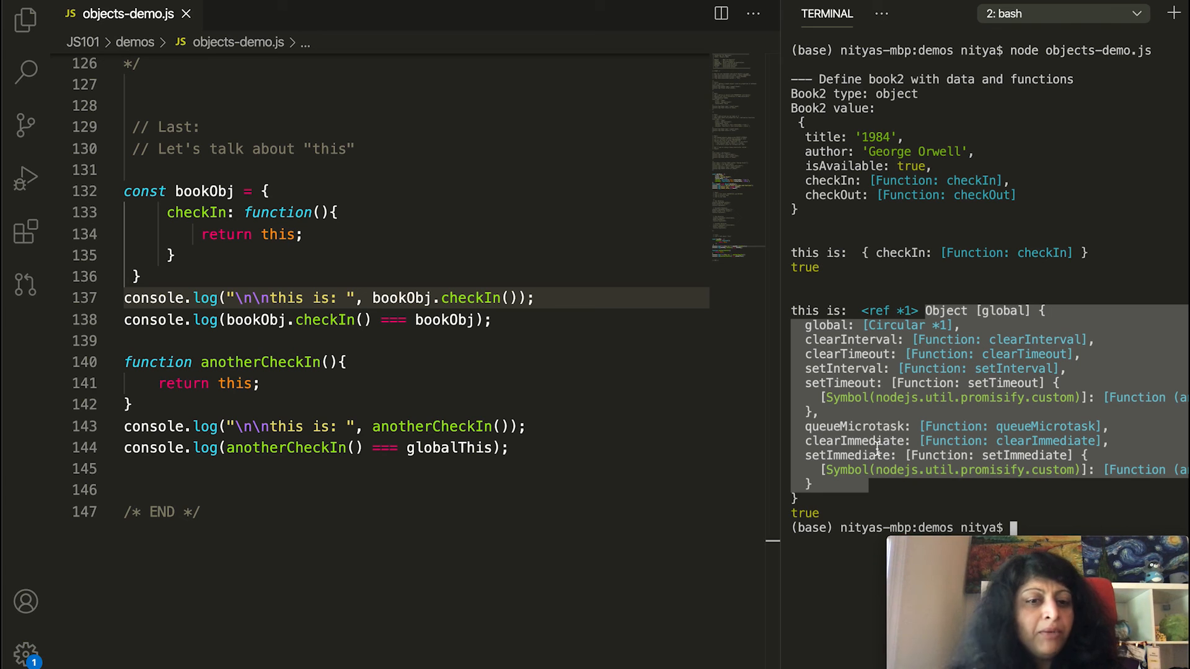
mouse_move(440, 500)
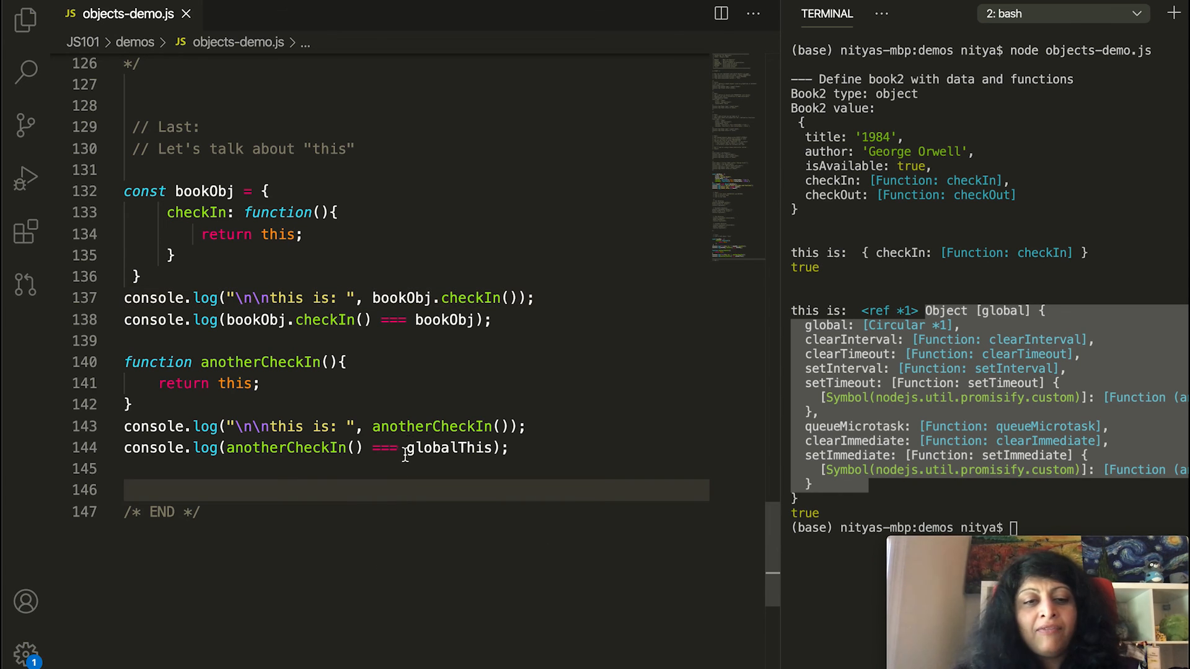
double_click(448, 448)
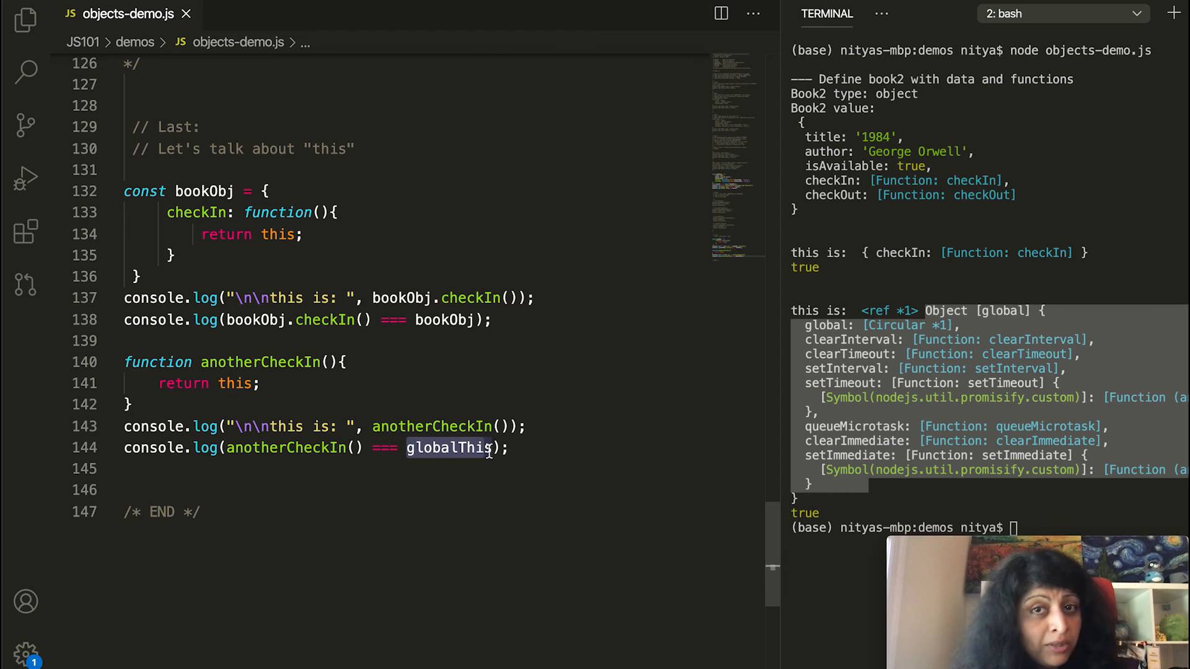